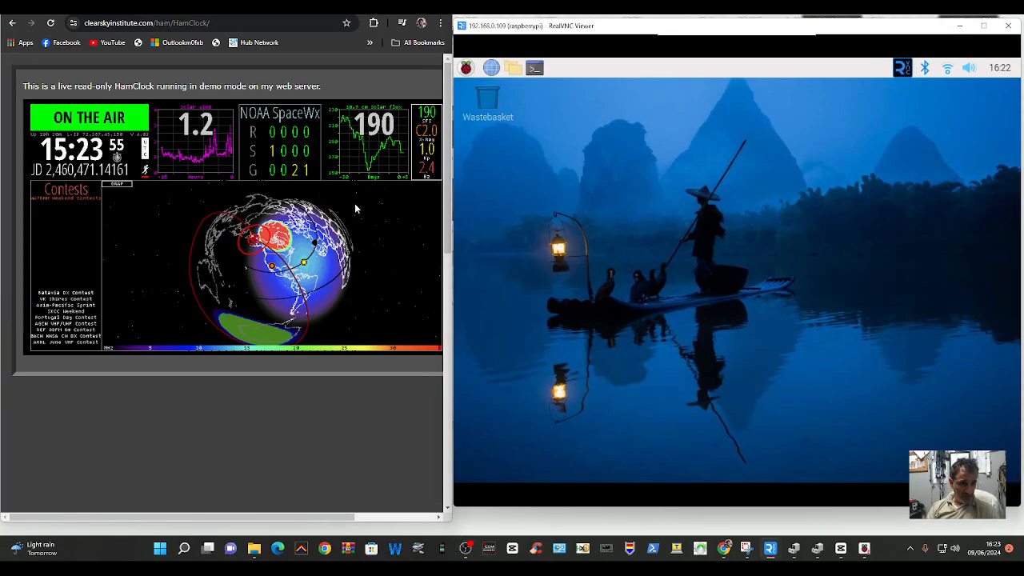
- Scroll the HamClock page to the Desktop tab's Raspberry Pi installation commands
{"action": "scroll", "scroll_direction": "down", "scroll_amount": 3}
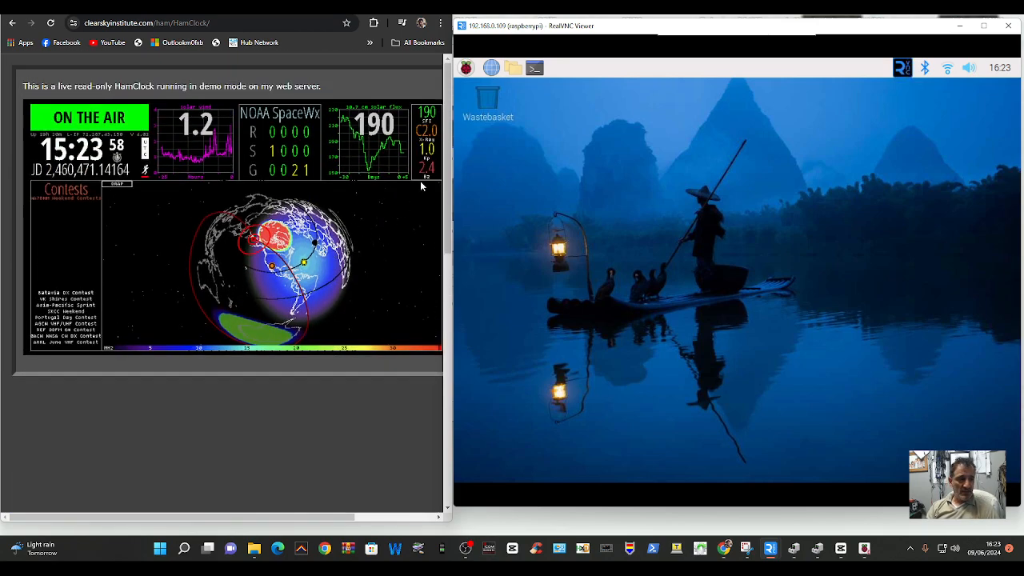
{"action": "scroll", "scroll_direction": "down", "scroll_amount": 3}
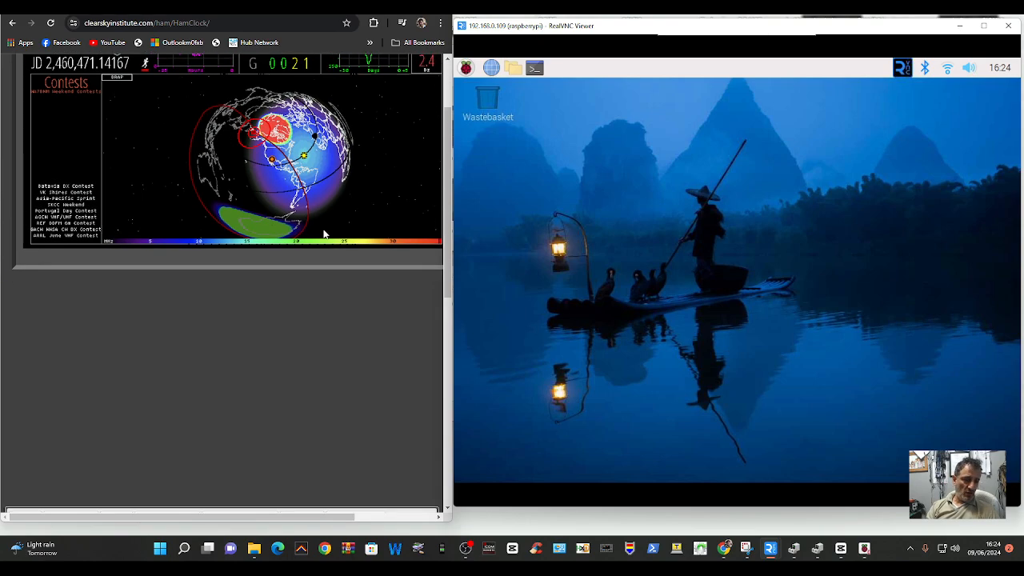
{"action": "scroll", "scroll_direction": "down", "scroll_amount": 3}
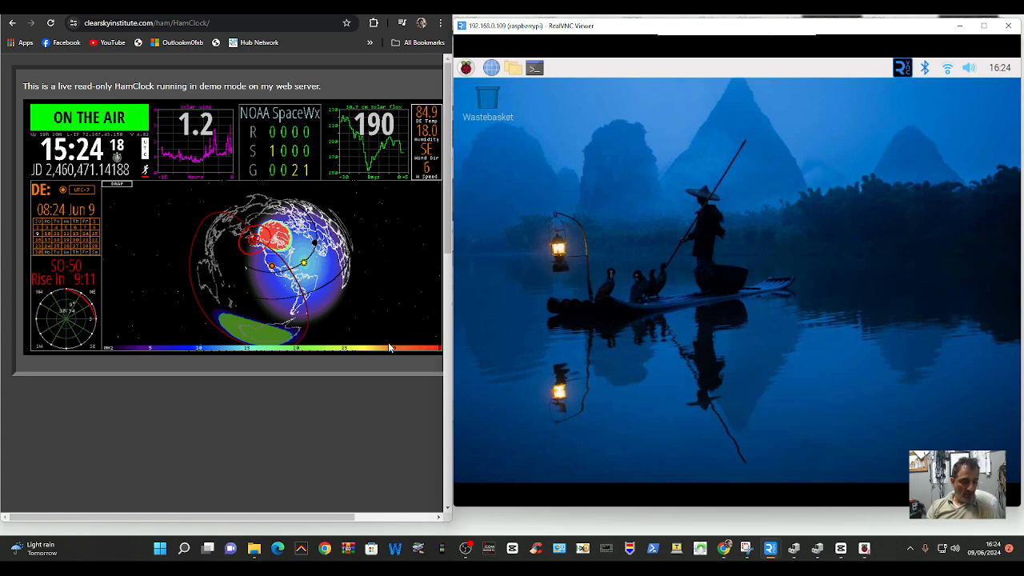
{"action": "scroll", "scroll_direction": "down", "scroll_amount": 3}
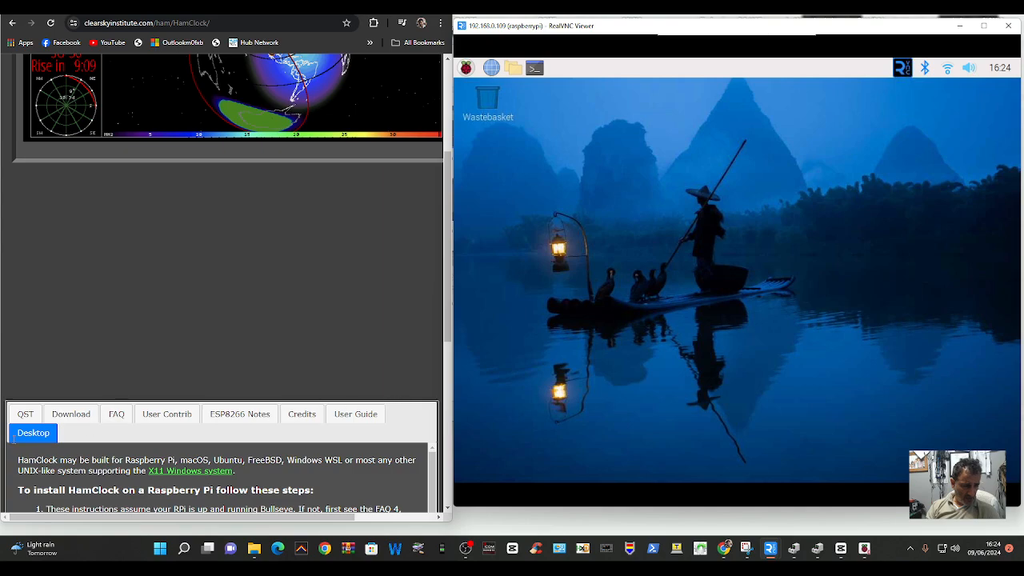
{"action": "scroll", "scroll_direction": "down", "scroll_amount": 3}
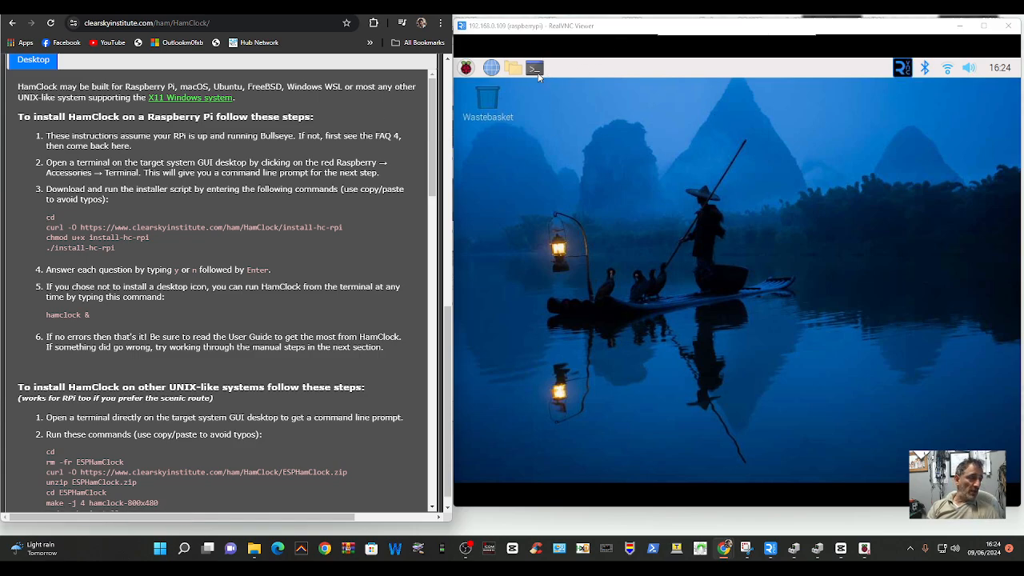
{"action": "mouse_move", "coordinate": [601, 65]}
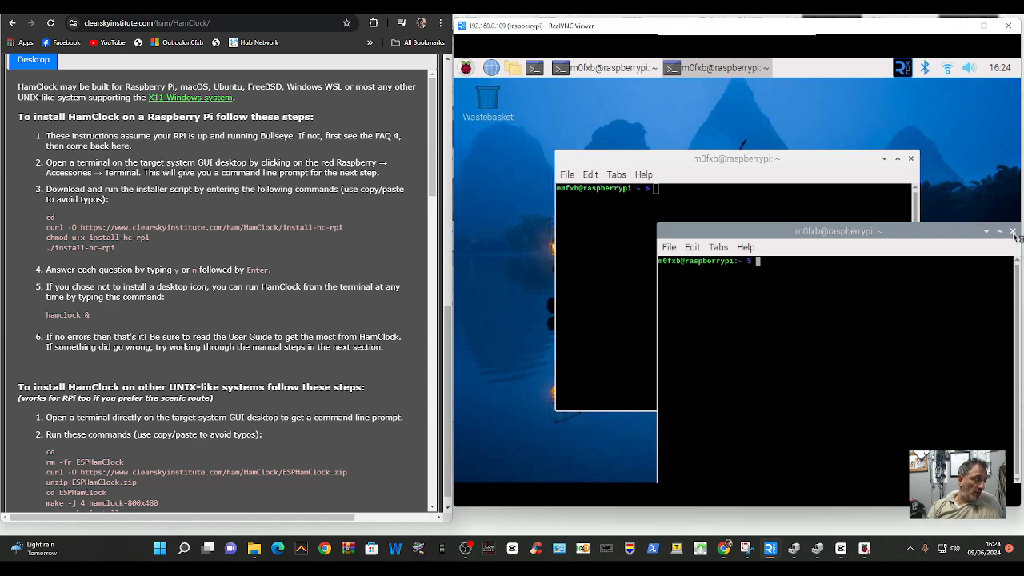
- Close the duplicate terminal and run cd with the curl -O install-hc-rpi download command
{"action": "left_click", "coordinate": [1011, 230]}
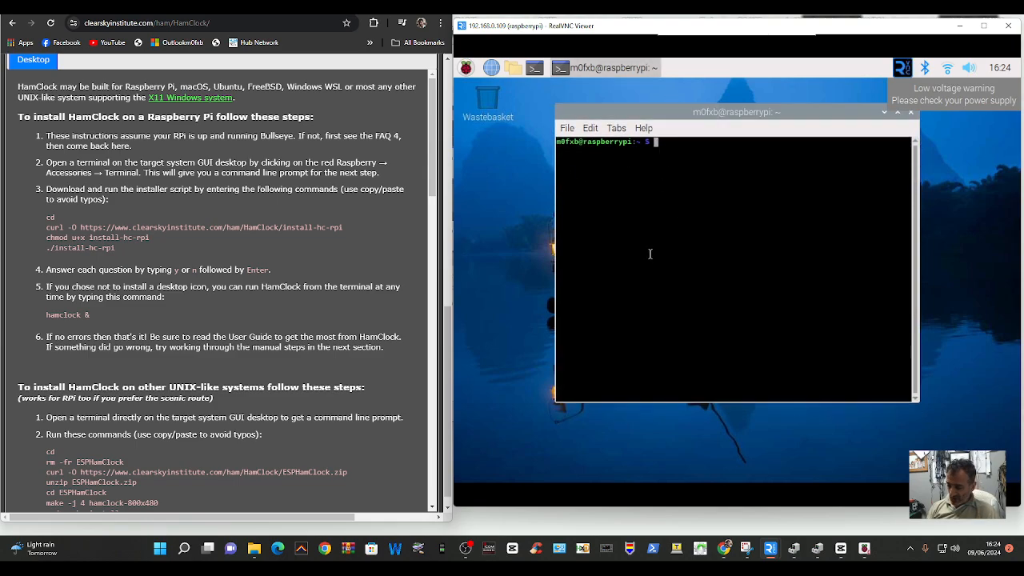
{"action": "type", "text": "c"}
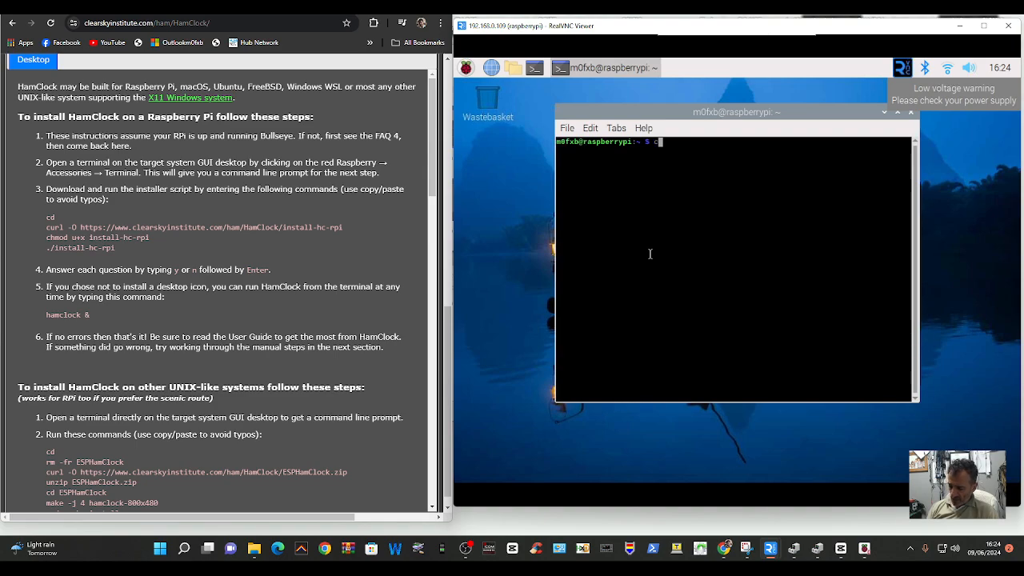
{"action": "type", "text": "d"}
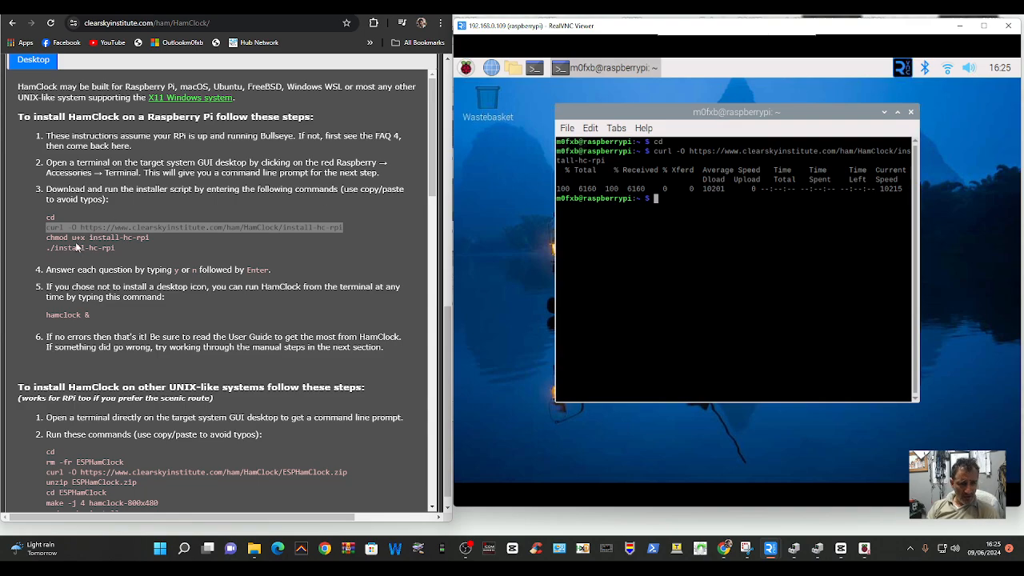
- Copy the chmod permission command from the page and paste it into the terminal
{"action": "right_click", "coordinate": [80, 237]}
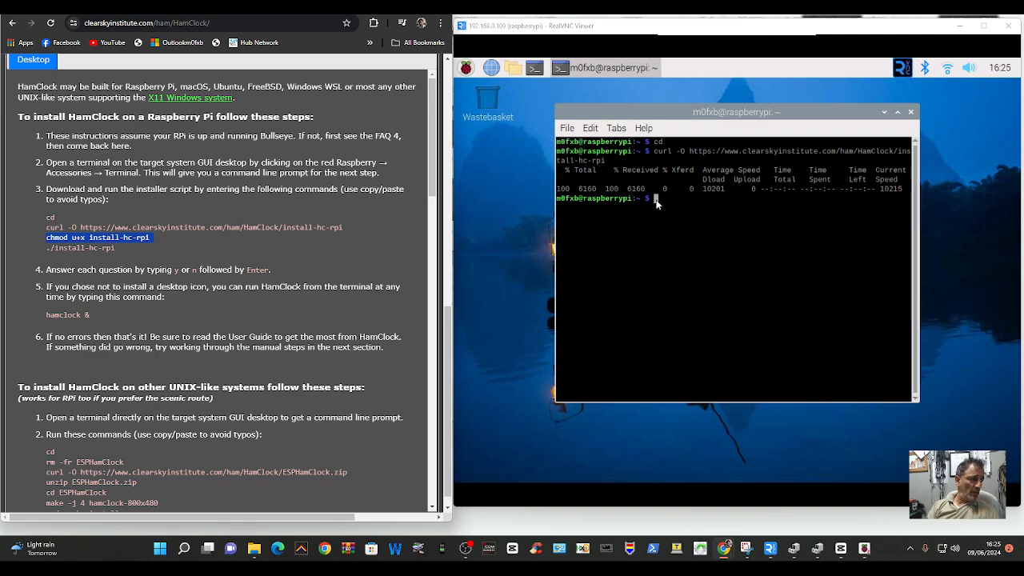
{"action": "right_click", "coordinate": [653, 198]}
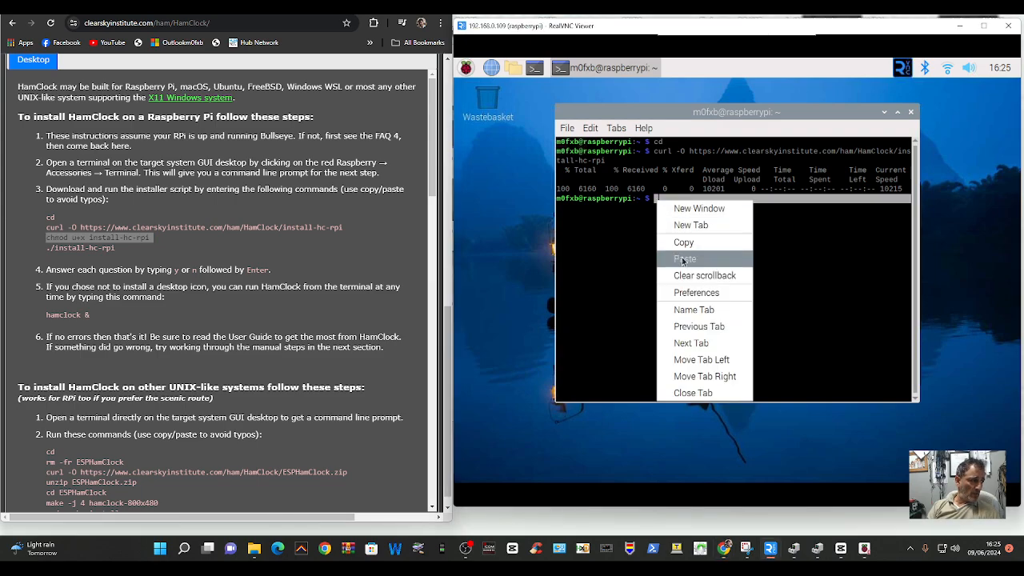
{"action": "left_click", "coordinate": [685, 259]}
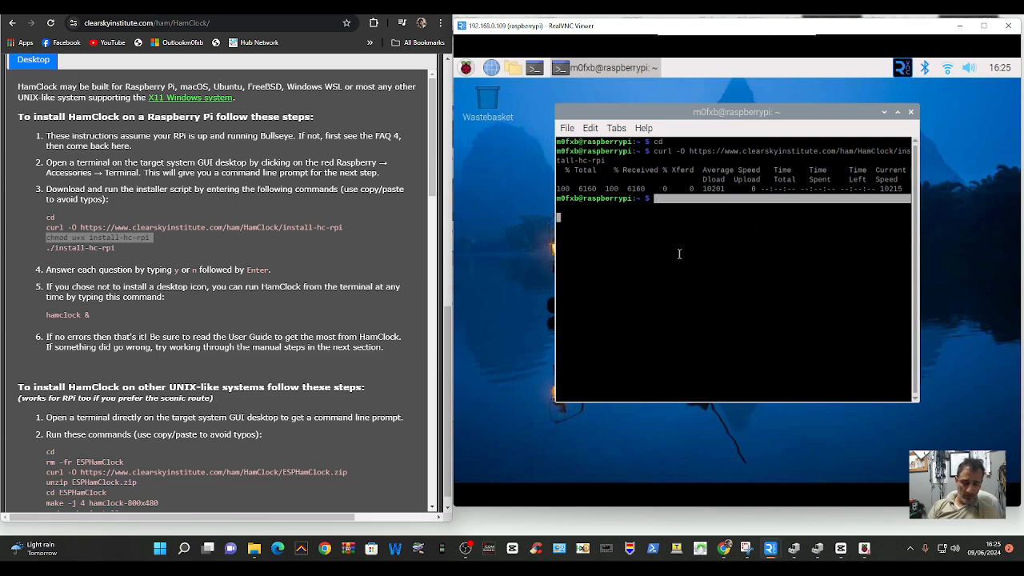
{"action": "right_click", "coordinate": [656, 217]}
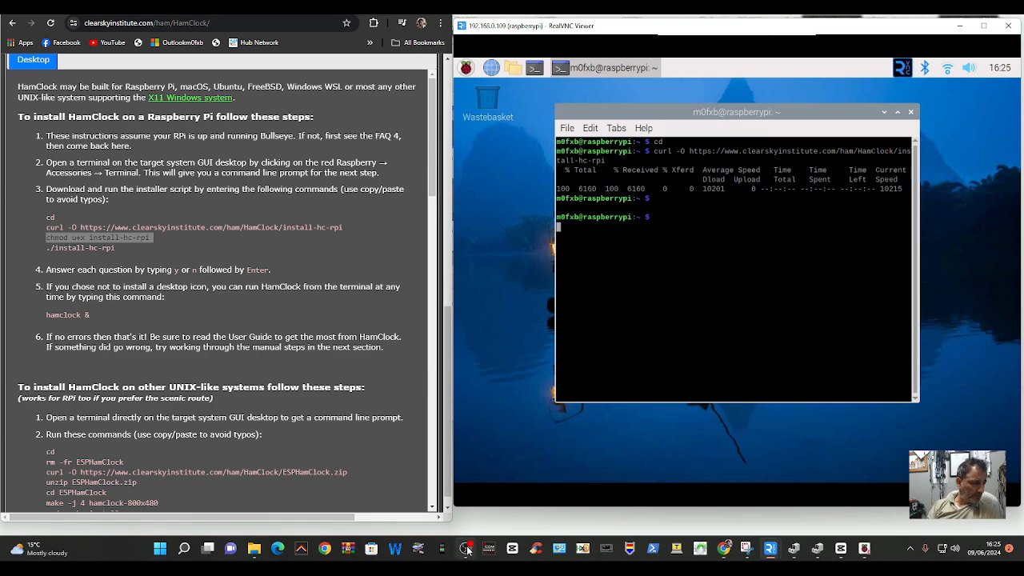
- Run chmod u+x install-hc-rpi, launch ./install-hc-rpi and answer y to proceed
{"action": "type", "text": "chmod u+x install-hc-rpi"}
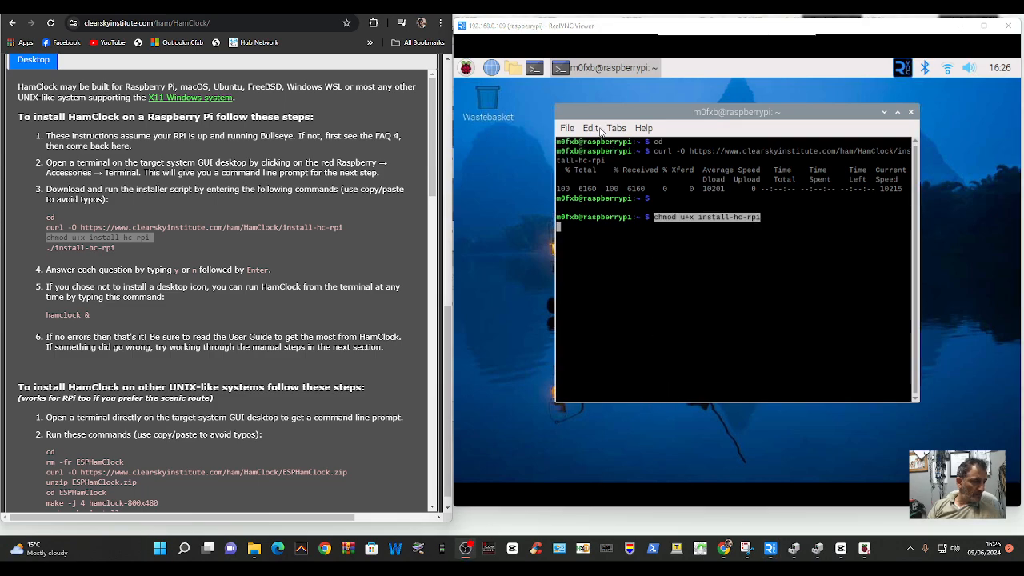
{"action": "mouse_move", "coordinate": [646, 281]}
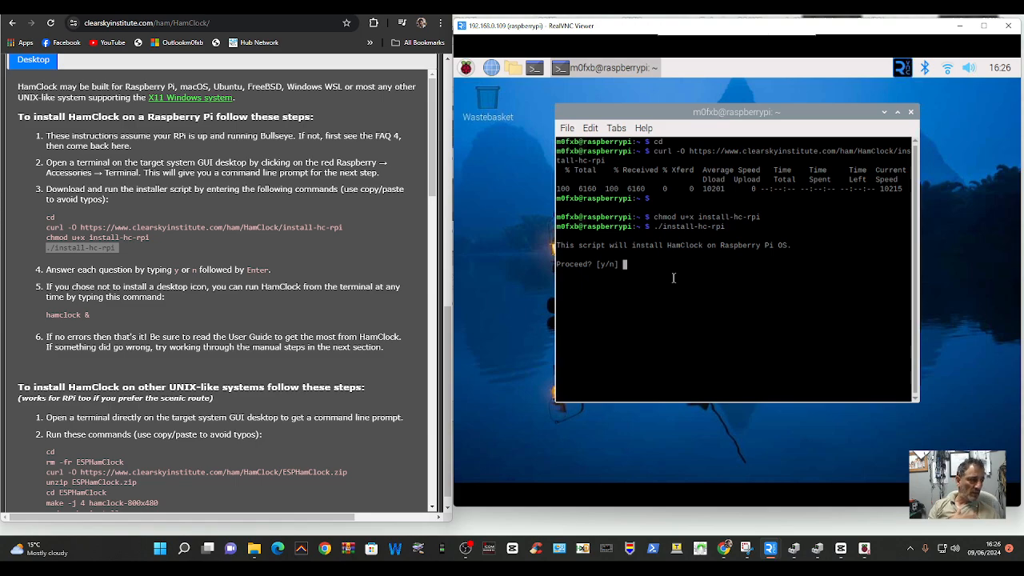
{"action": "type", "text": "y"}
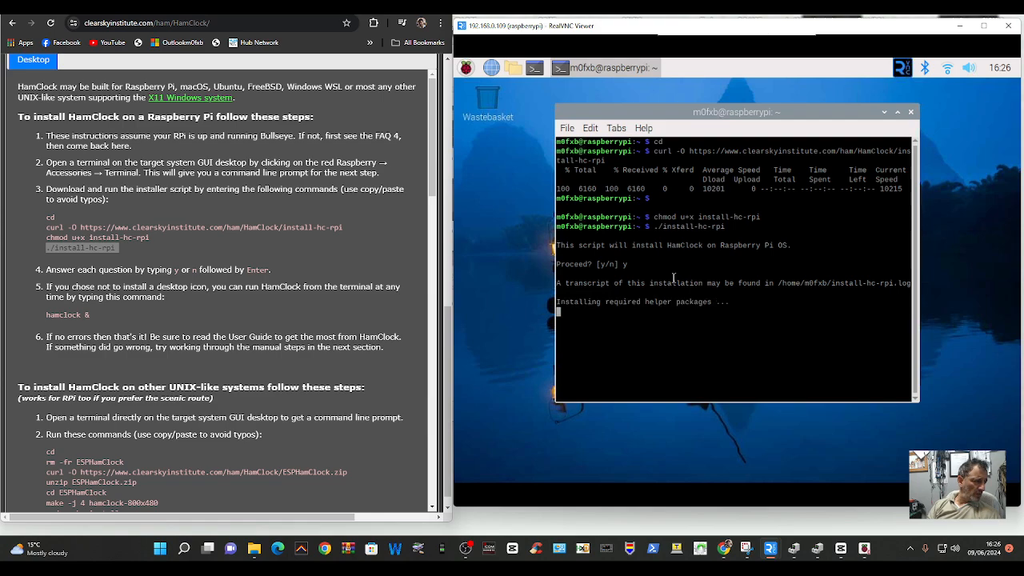
{"action": "mouse_move", "coordinate": [522, 471]}
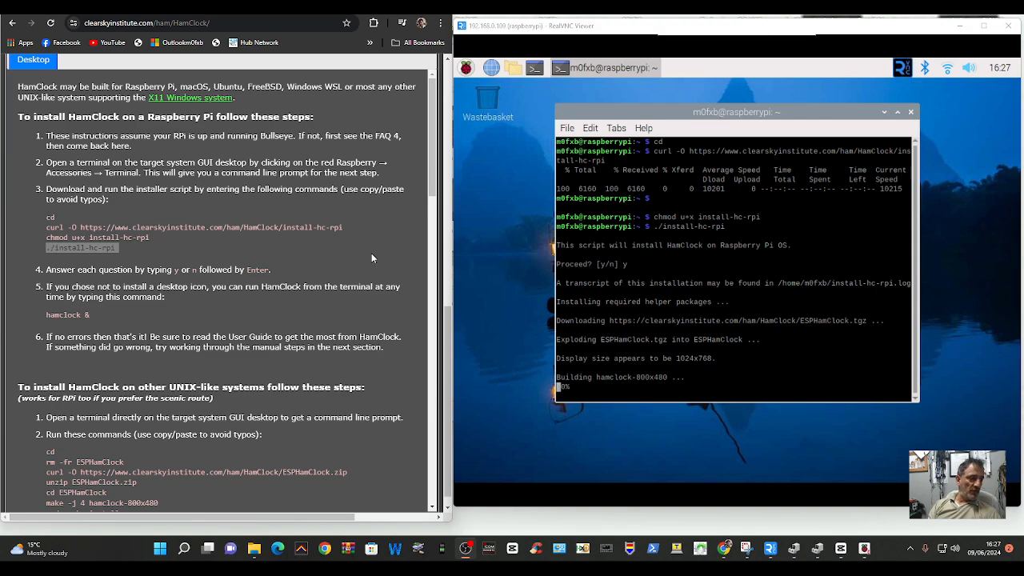
{"action": "mouse_move", "coordinate": [337, 244]}
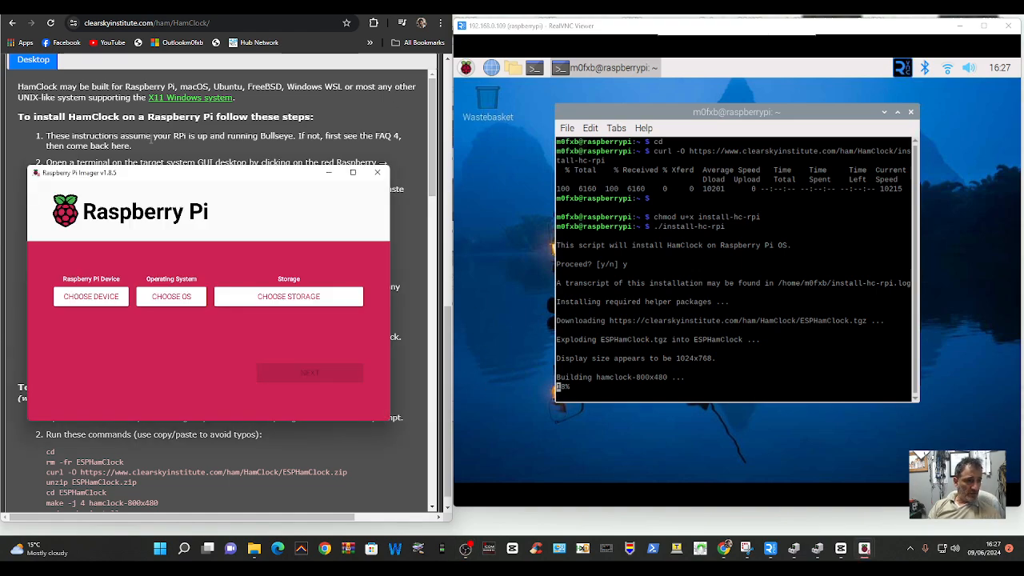
- Choose Raspberry Pi 3 as the Imager device, then close the OS list without selecting one
{"action": "left_click_drag", "start_coordinate": [208, 173], "coordinate": [221, 159]}
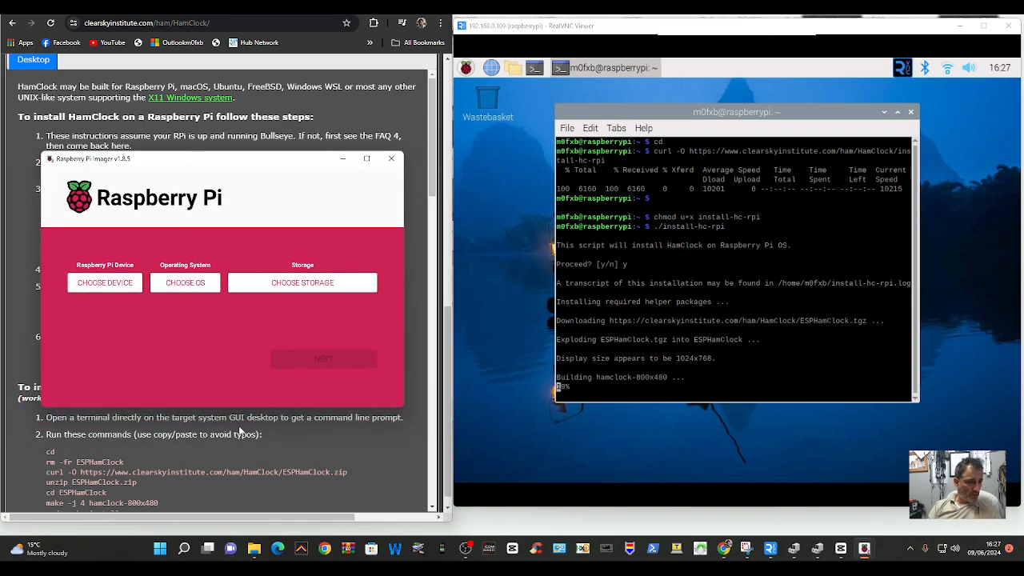
{"action": "mouse_move", "coordinate": [201, 365]}
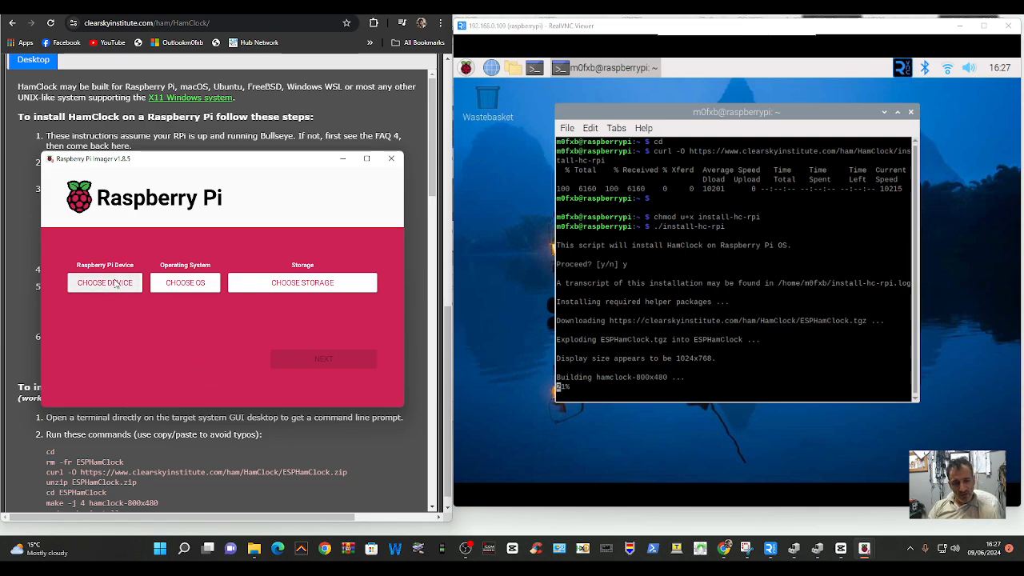
{"action": "left_click", "coordinate": [105, 282]}
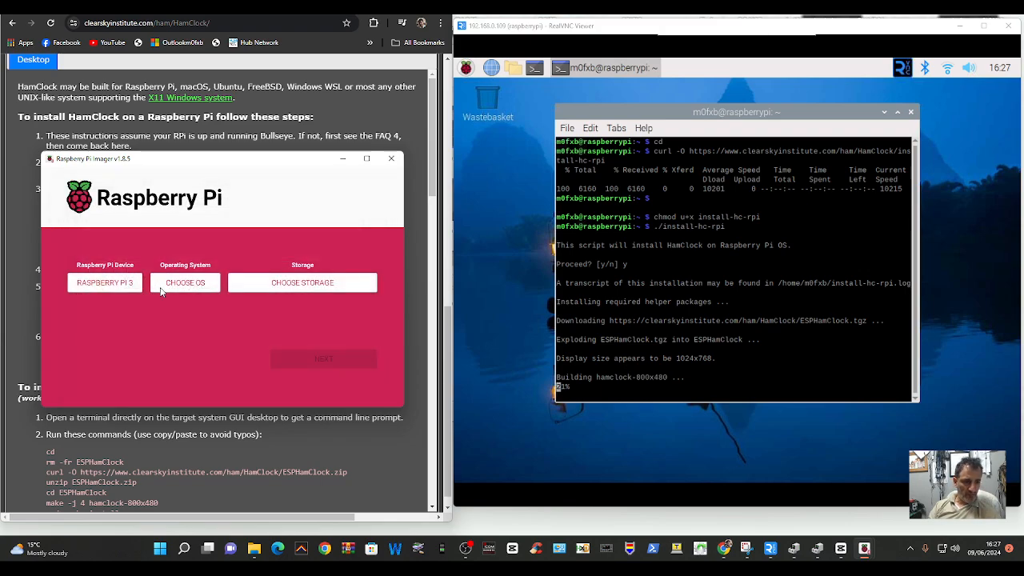
{"action": "left_click", "coordinate": [185, 282]}
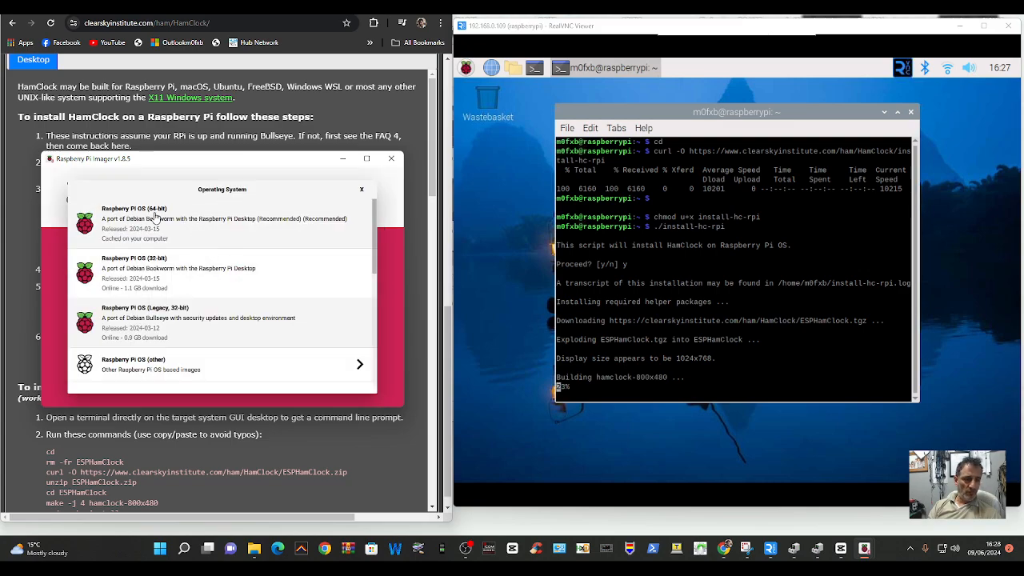
{"action": "mouse_move", "coordinate": [362, 193]}
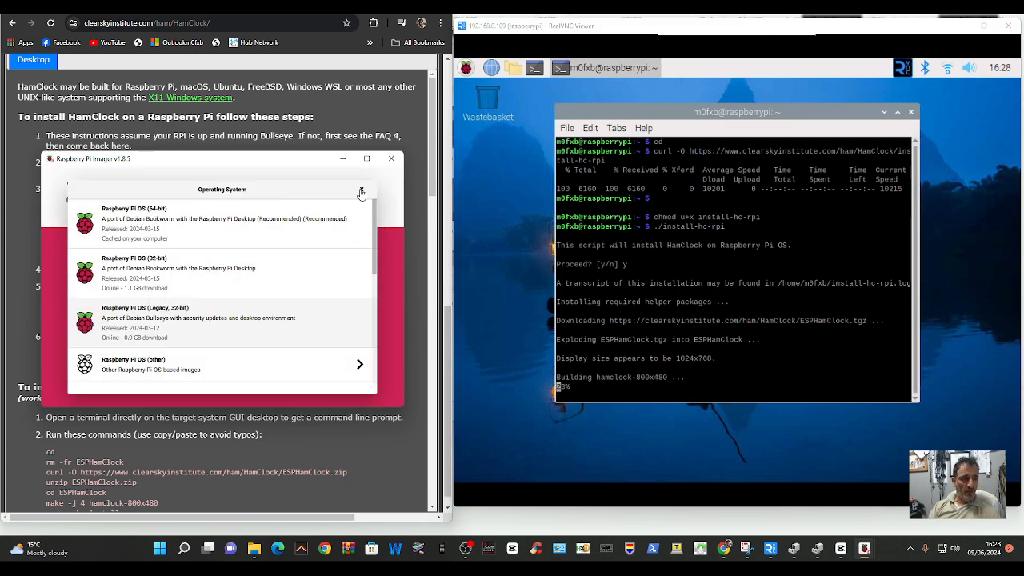
{"action": "left_click", "coordinate": [361, 192]}
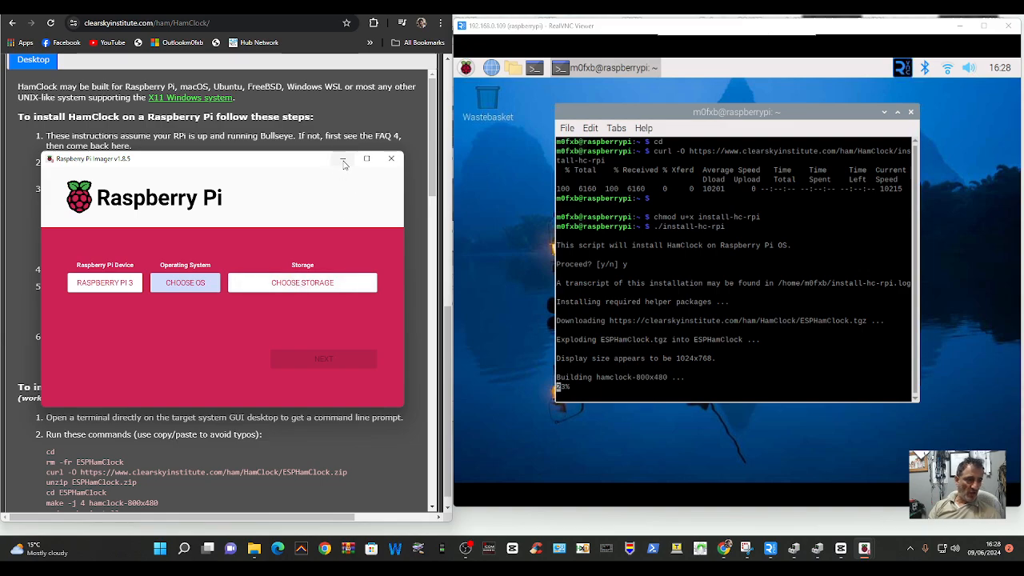
{"action": "mouse_move", "coordinate": [344, 163]}
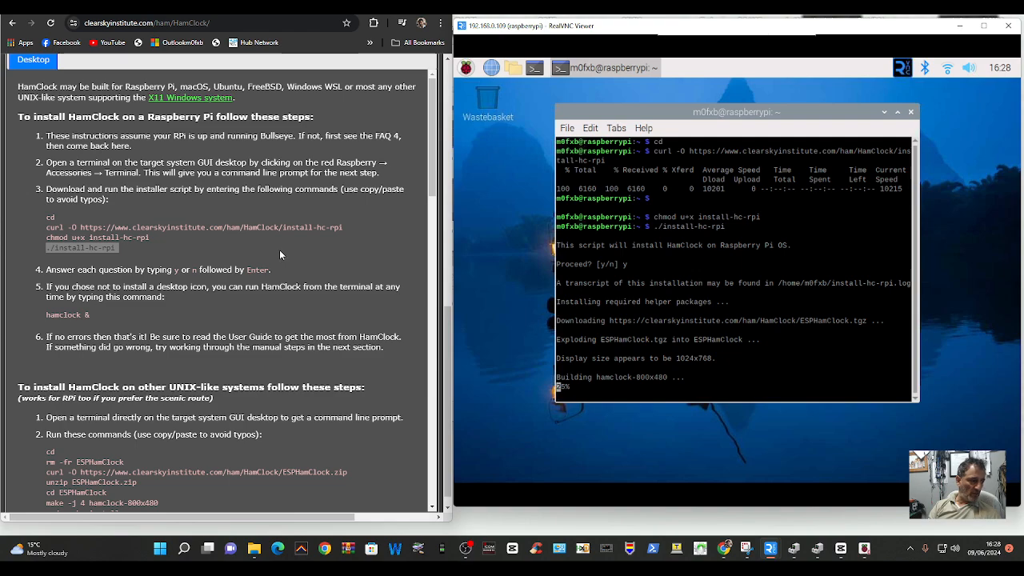
{"action": "mouse_move", "coordinate": [142, 312]}
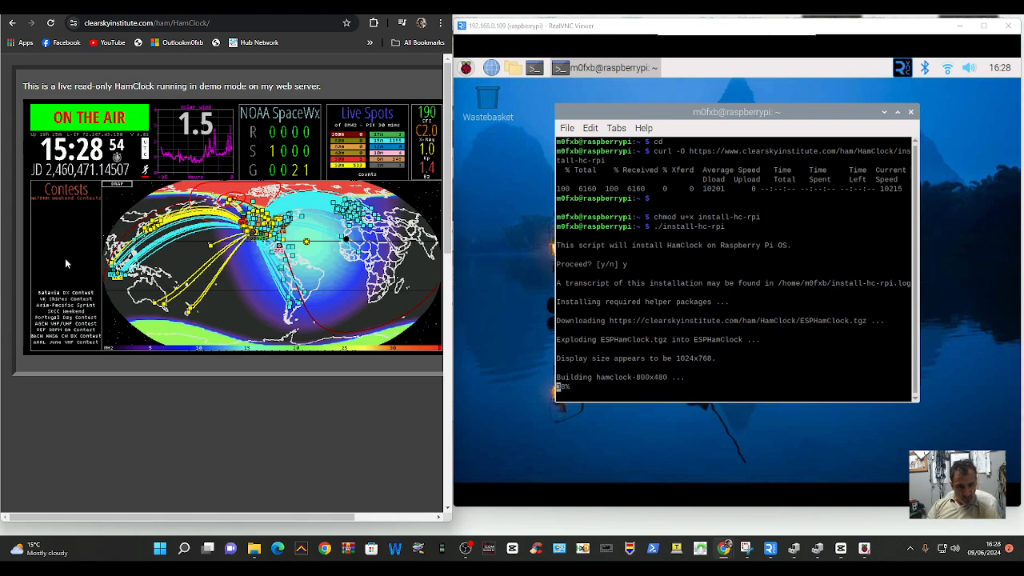
{"action": "mouse_move", "coordinate": [301, 263]}
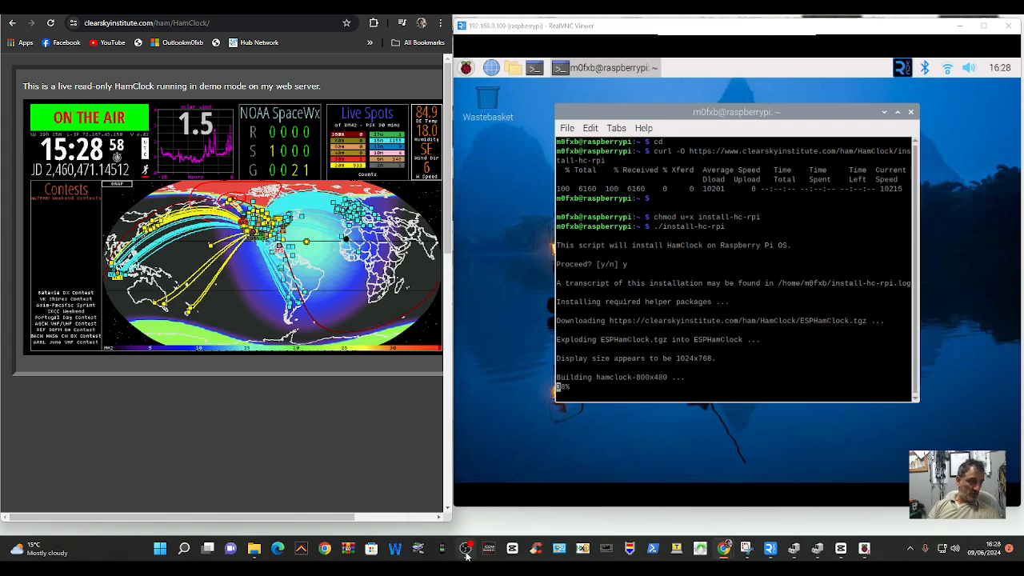
{"action": "mouse_move", "coordinate": [447, 409]}
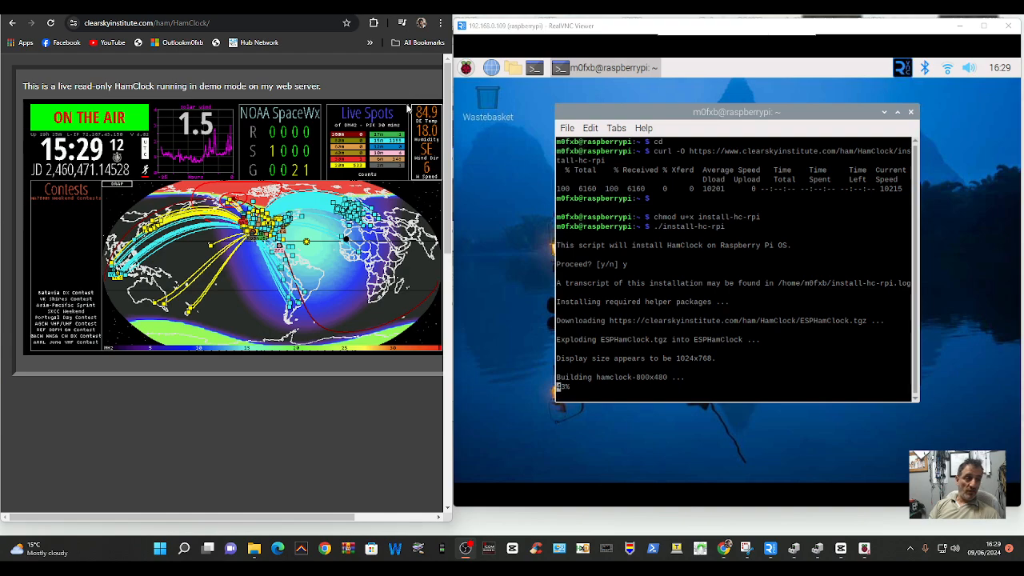
{"action": "mouse_move", "coordinate": [431, 357]}
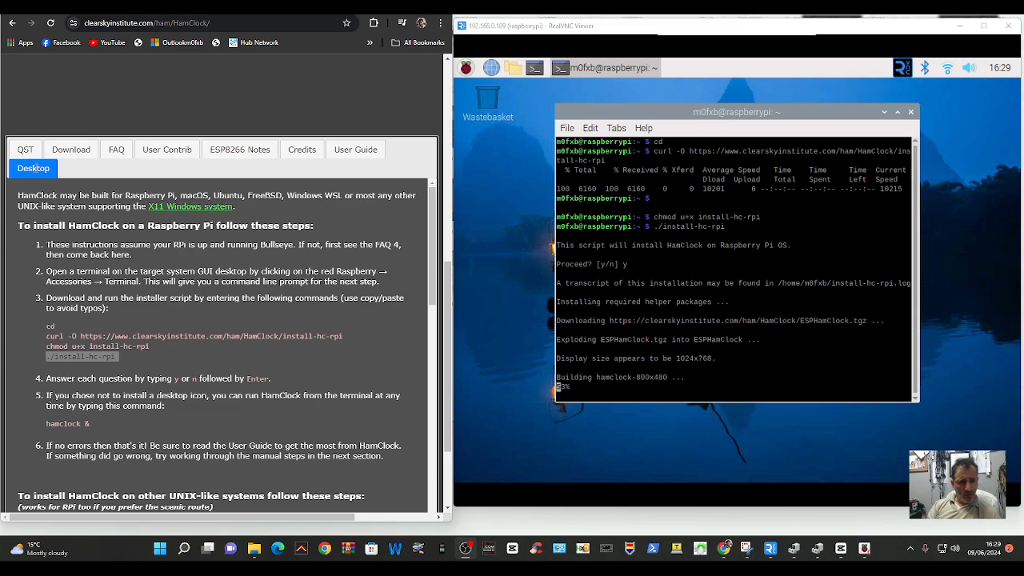
- Scroll the Desktop install steps, then view the Download and revision history section
{"action": "scroll", "scroll_direction": "down", "scroll_amount": 3}
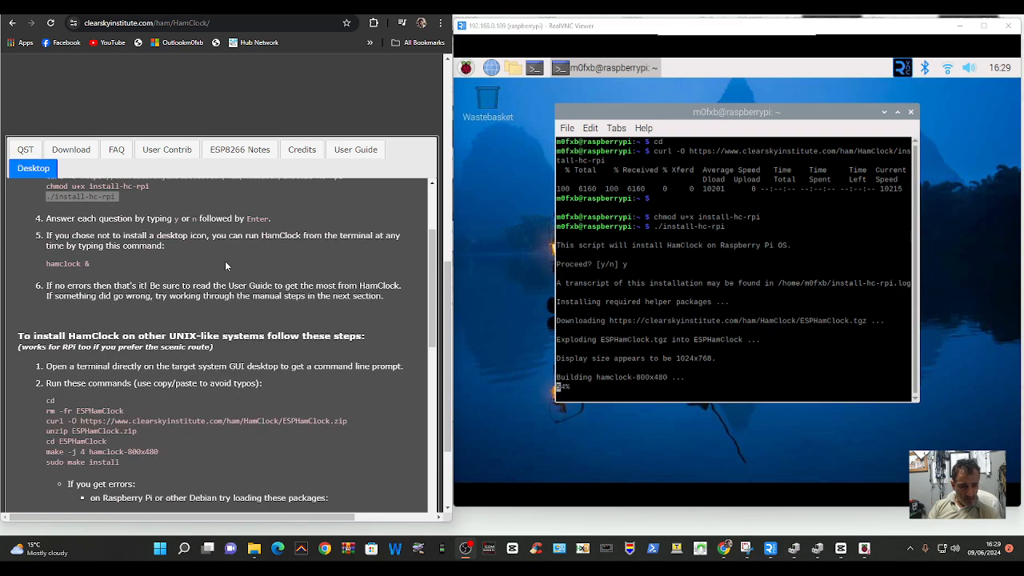
{"action": "scroll", "scroll_direction": "down", "scroll_amount": 3}
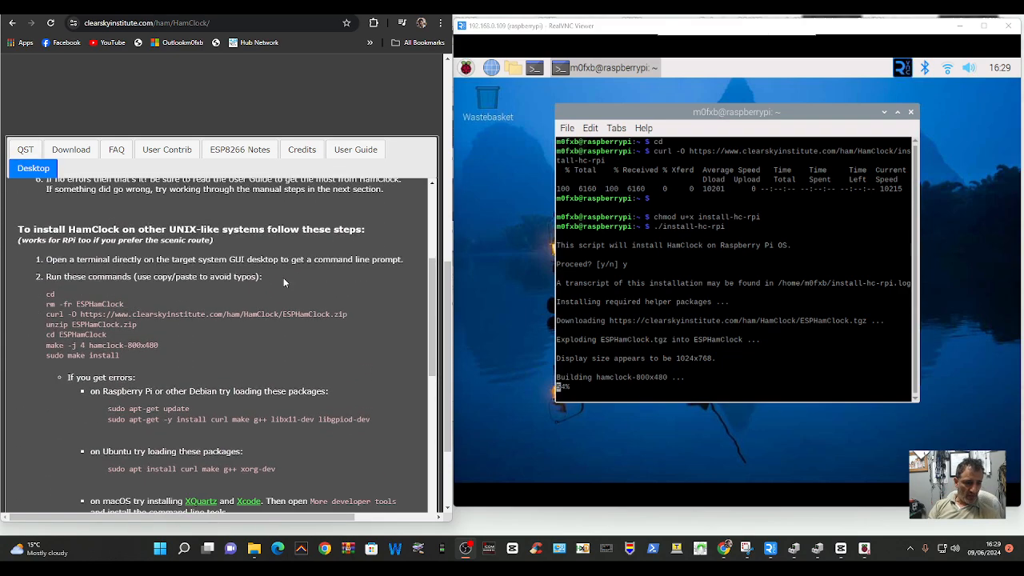
{"action": "scroll", "scroll_direction": "down", "scroll_amount": 3}
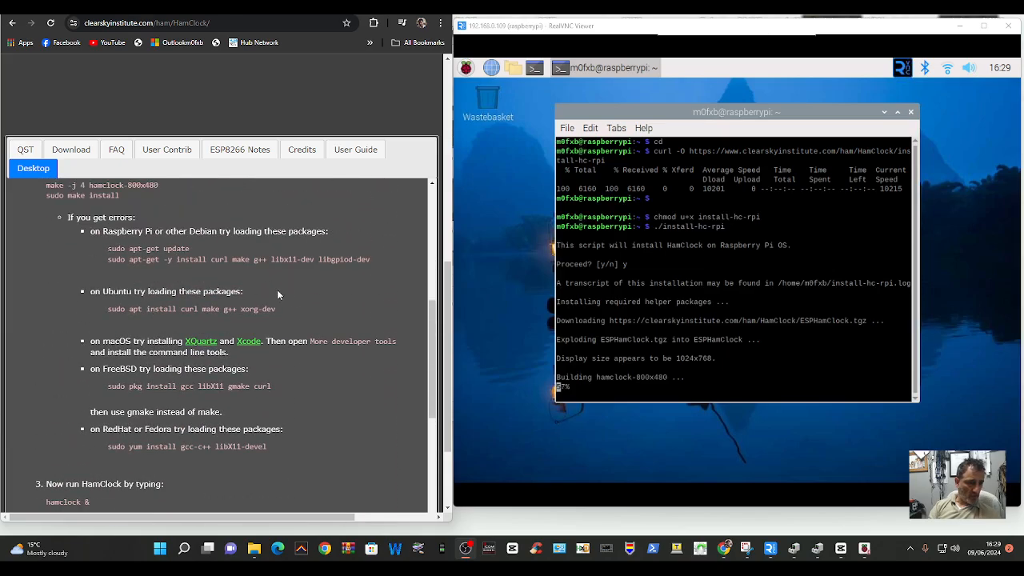
{"action": "scroll", "scroll_direction": "down", "scroll_amount": 3}
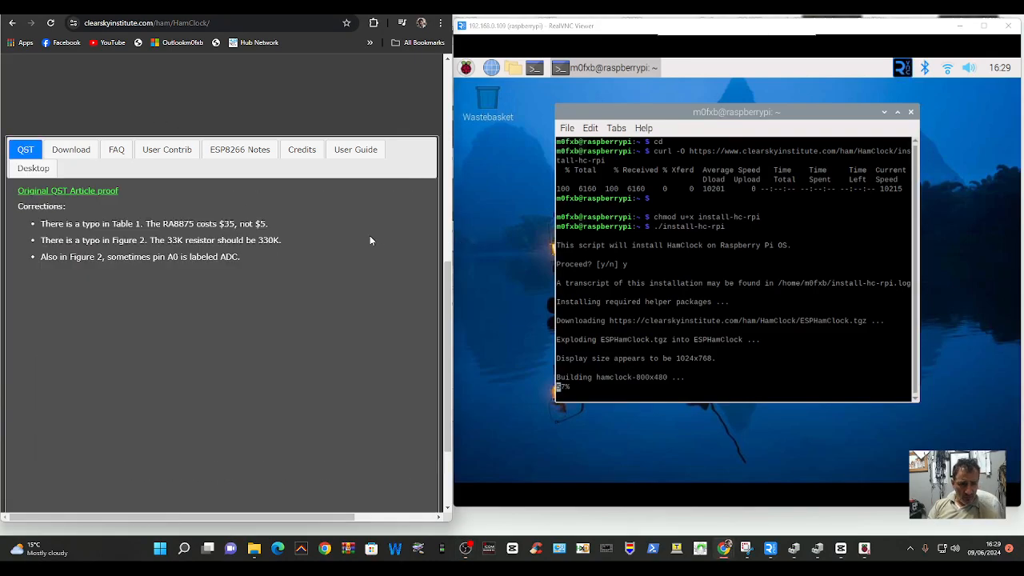
{"action": "mouse_move", "coordinate": [372, 216]}
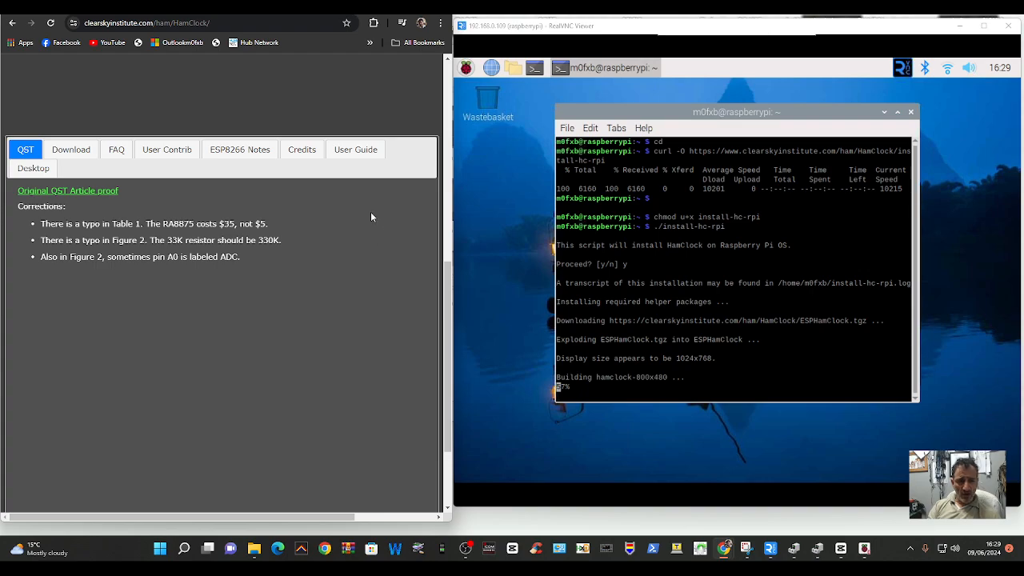
{"action": "left_click", "coordinate": [71, 149]}
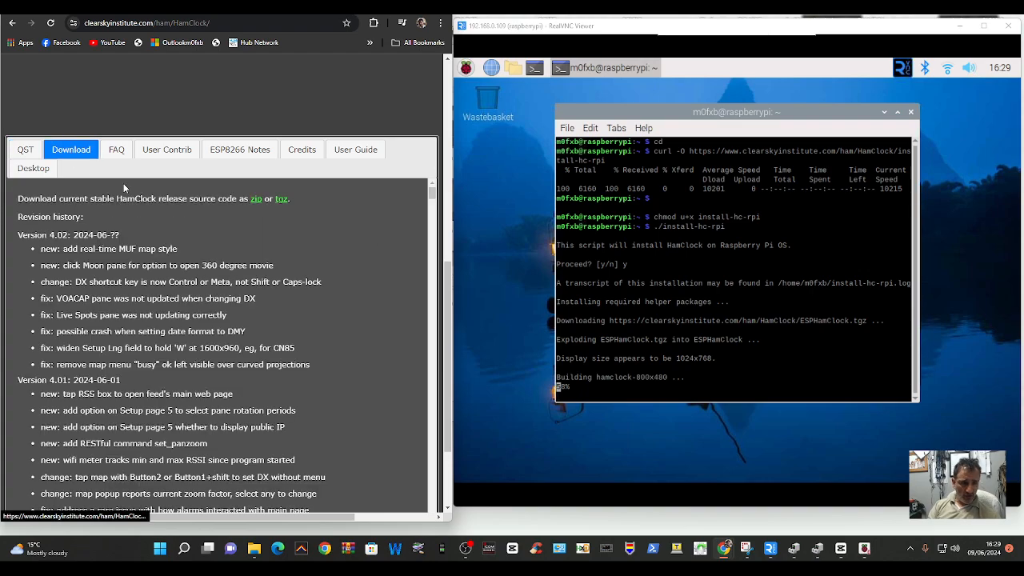
{"action": "scroll", "scroll_direction": "down", "scroll_amount": 3}
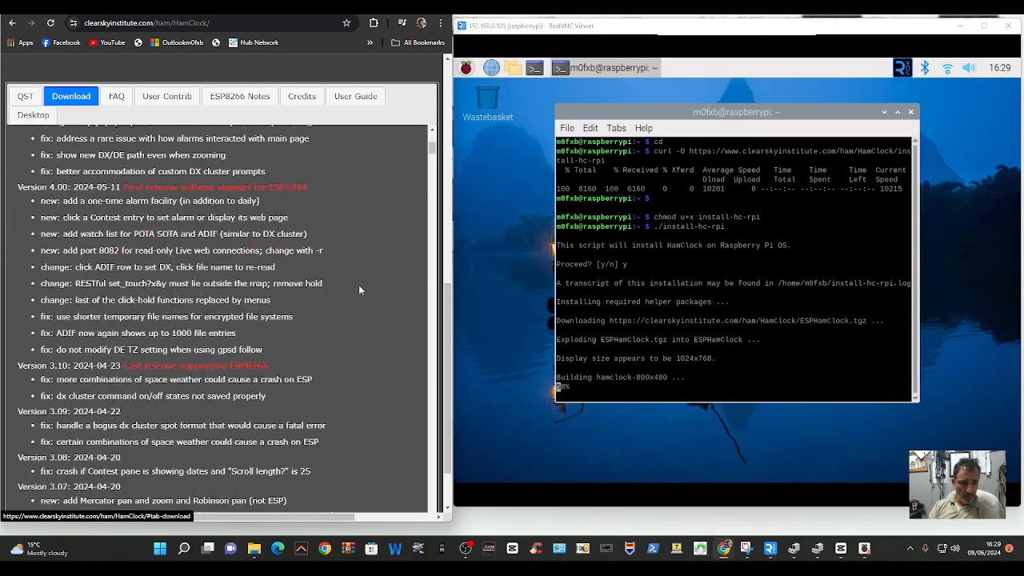
{"action": "scroll", "scroll_direction": "down", "scroll_amount": 3}
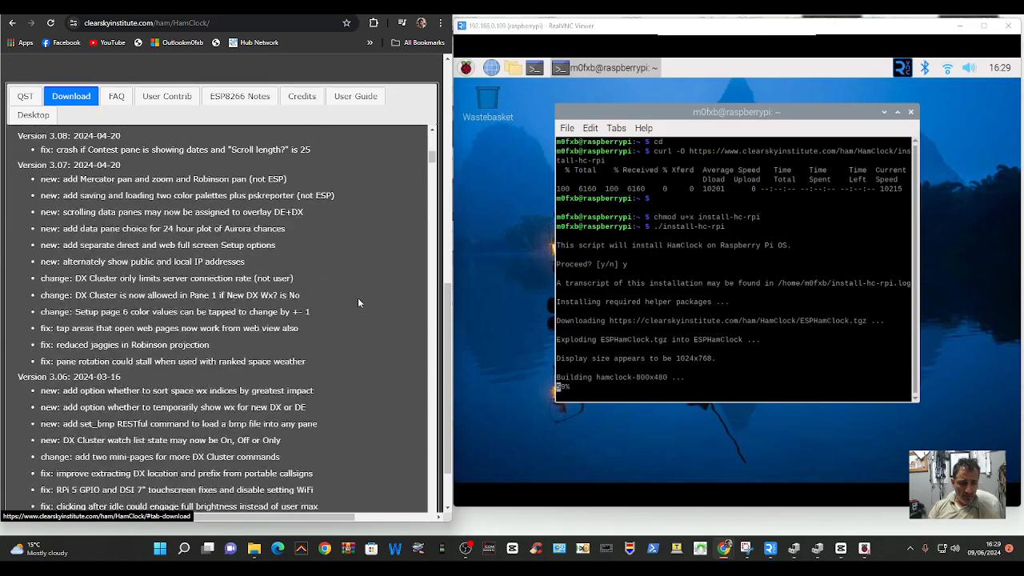
- Visit the FAQ, User Contrib and ESP8266 Notes tabs, ending on the Credits data sources
{"action": "left_click", "coordinate": [115, 96]}
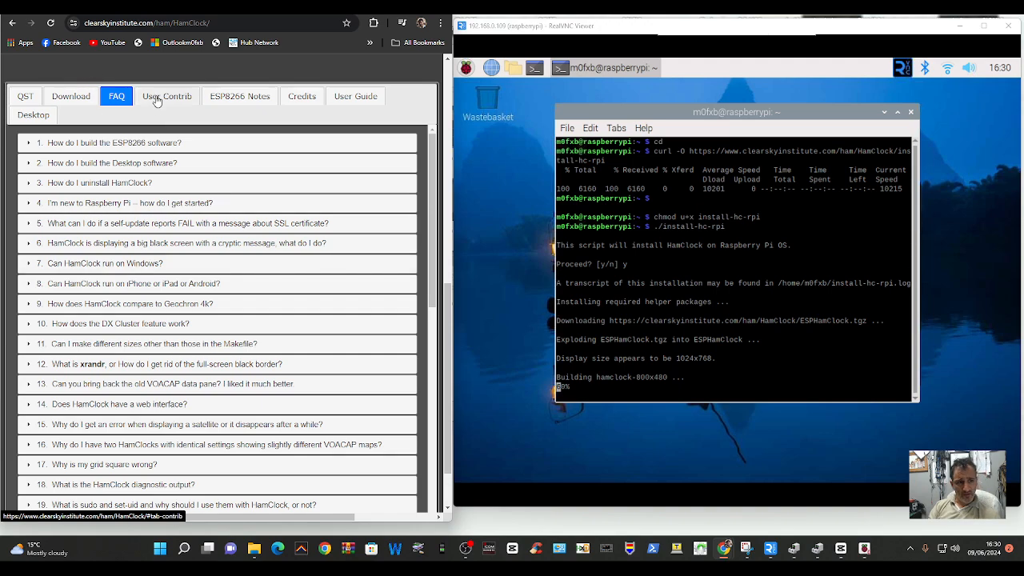
{"action": "left_click", "coordinate": [166, 96]}
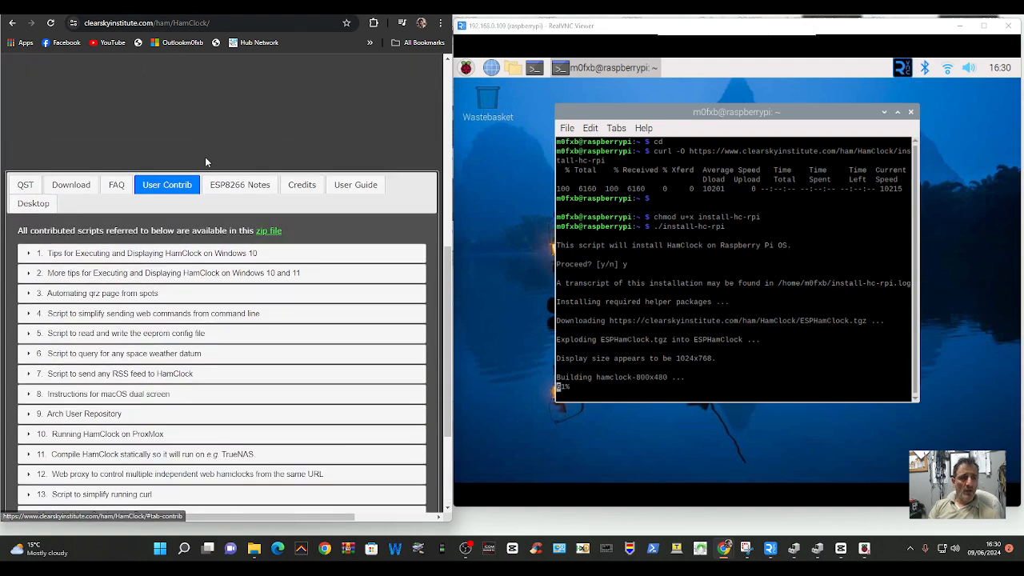
{"action": "left_click", "coordinate": [240, 186]}
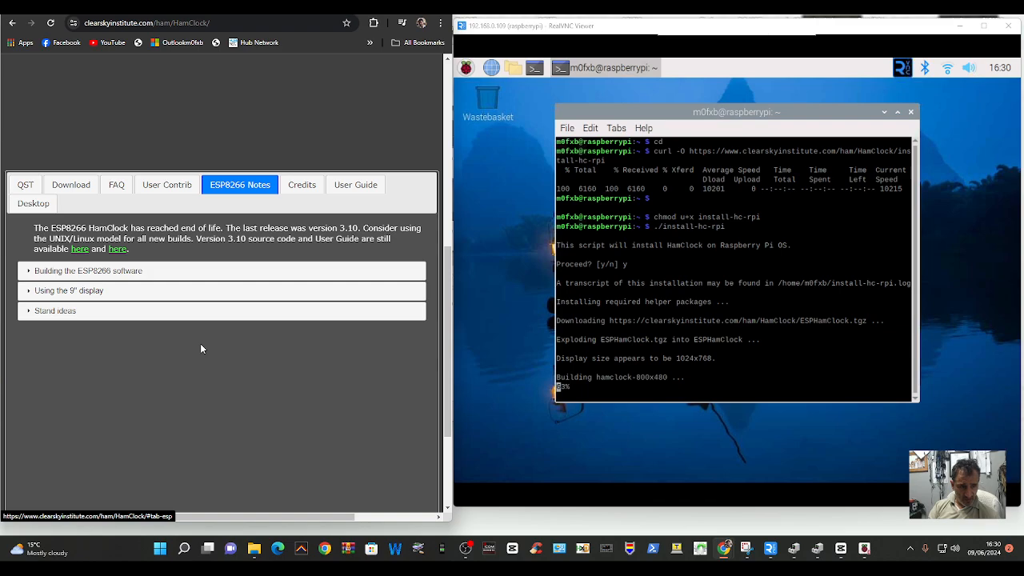
{"action": "left_click", "coordinate": [300, 185]}
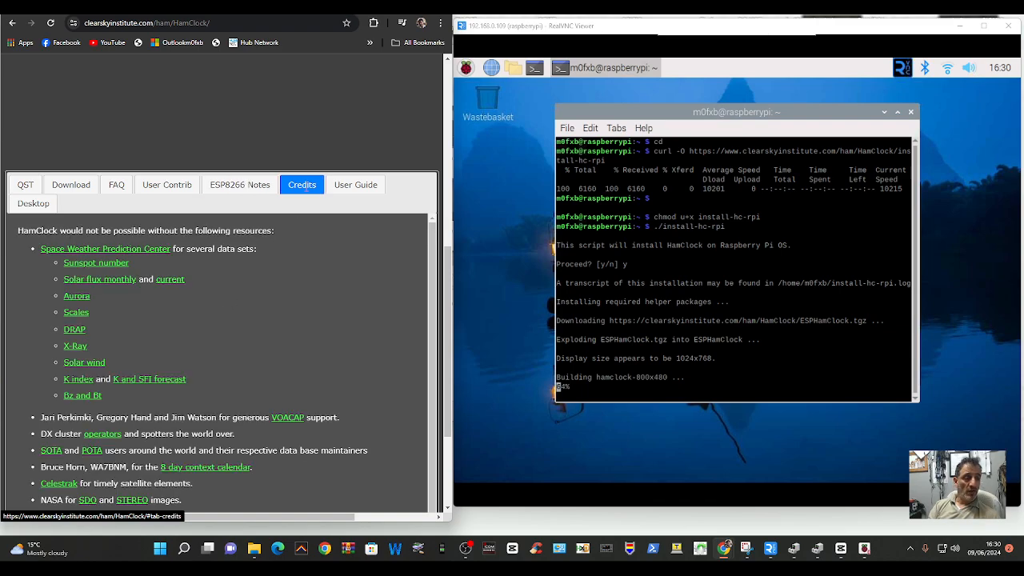
{"action": "scroll", "scroll_direction": "down", "scroll_amount": 3}
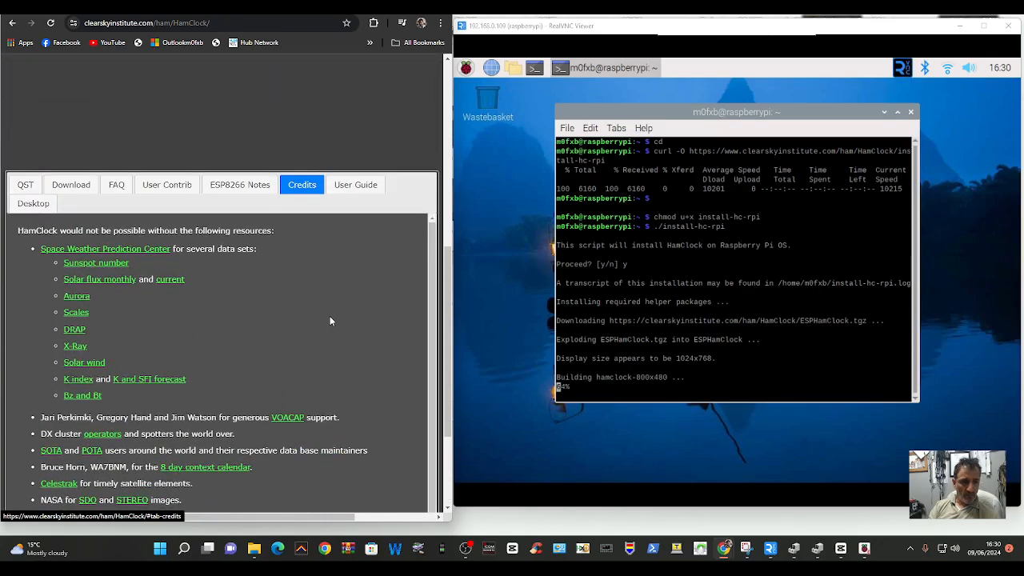
- Open the HamClock 4.02 User Guide and scroll to the DX Cluster data pane descriptions
{"action": "left_click", "coordinate": [355, 186]}
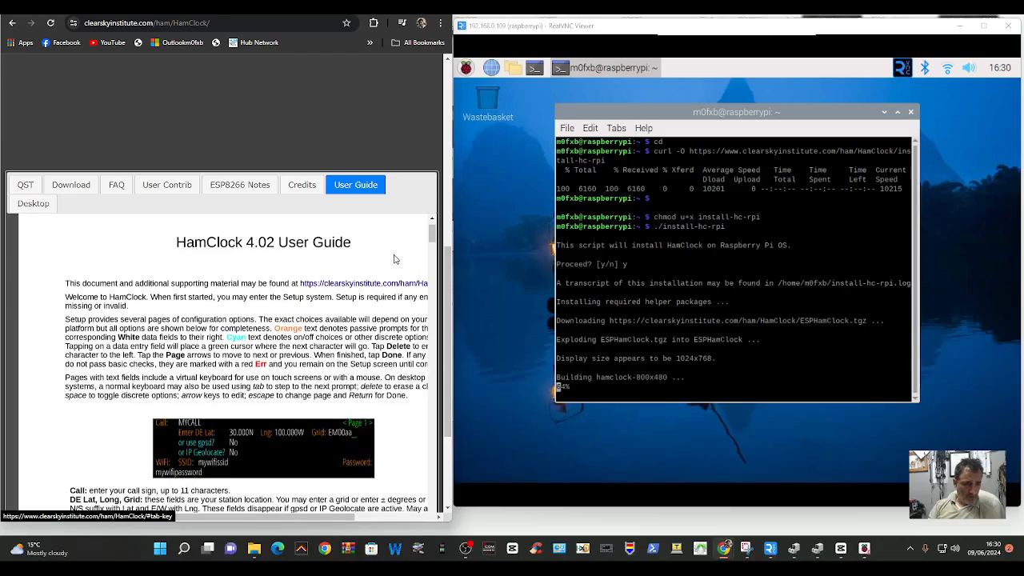
{"action": "scroll", "scroll_direction": "down", "scroll_amount": 3}
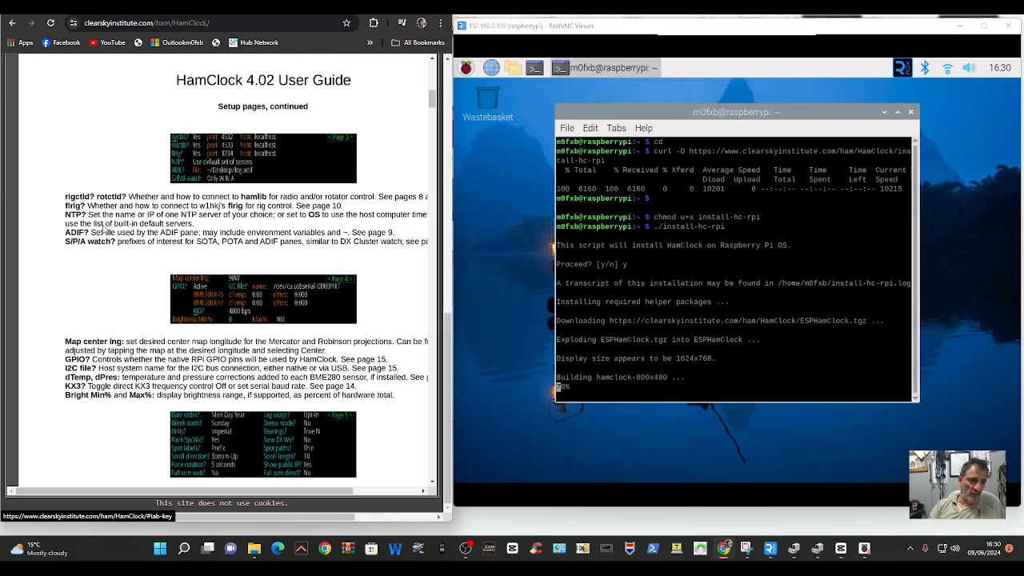
{"action": "scroll", "scroll_direction": "down", "scroll_amount": 3}
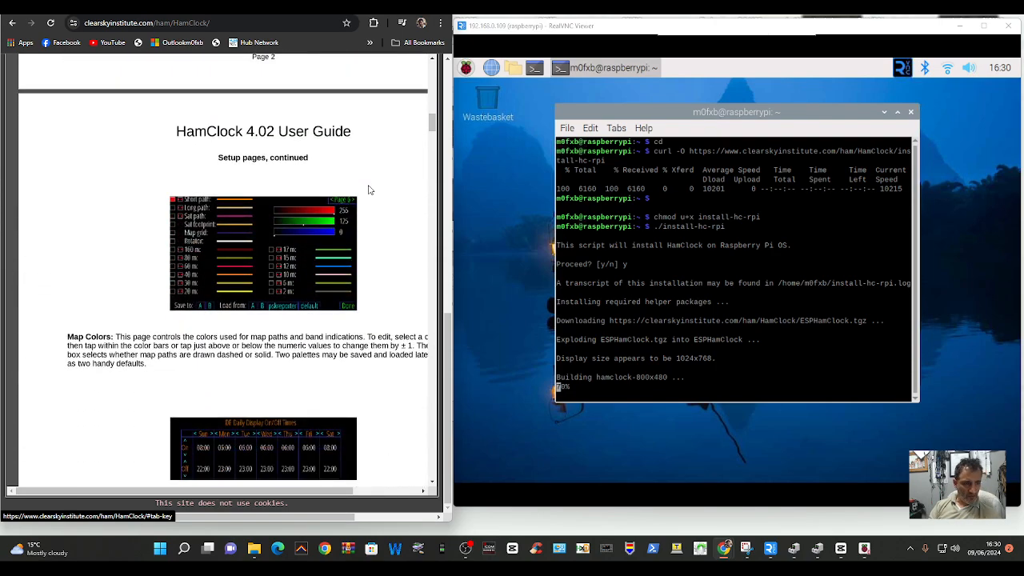
{"action": "scroll", "scroll_direction": "down", "scroll_amount": 3}
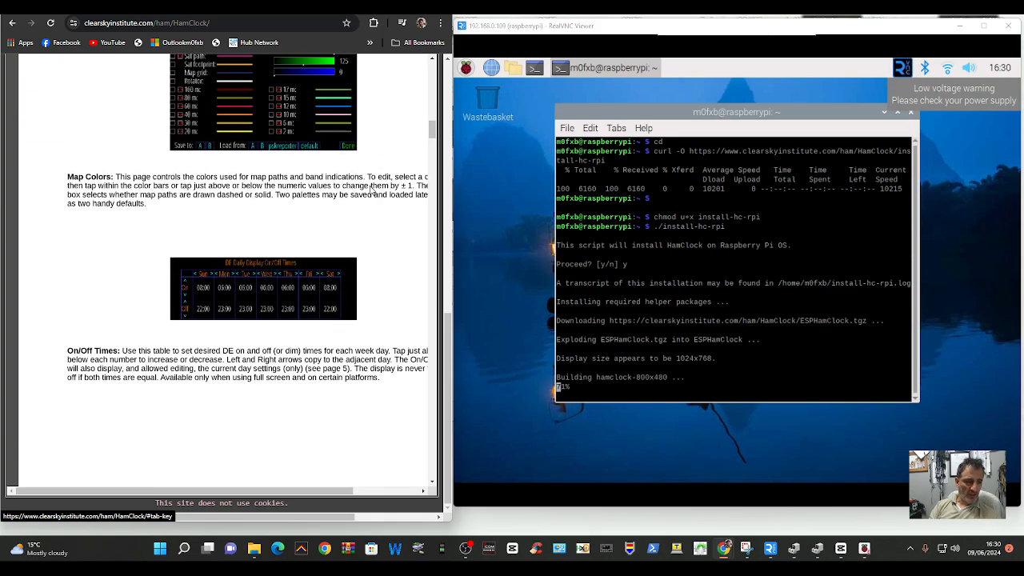
{"action": "scroll", "scroll_direction": "down", "scroll_amount": 3}
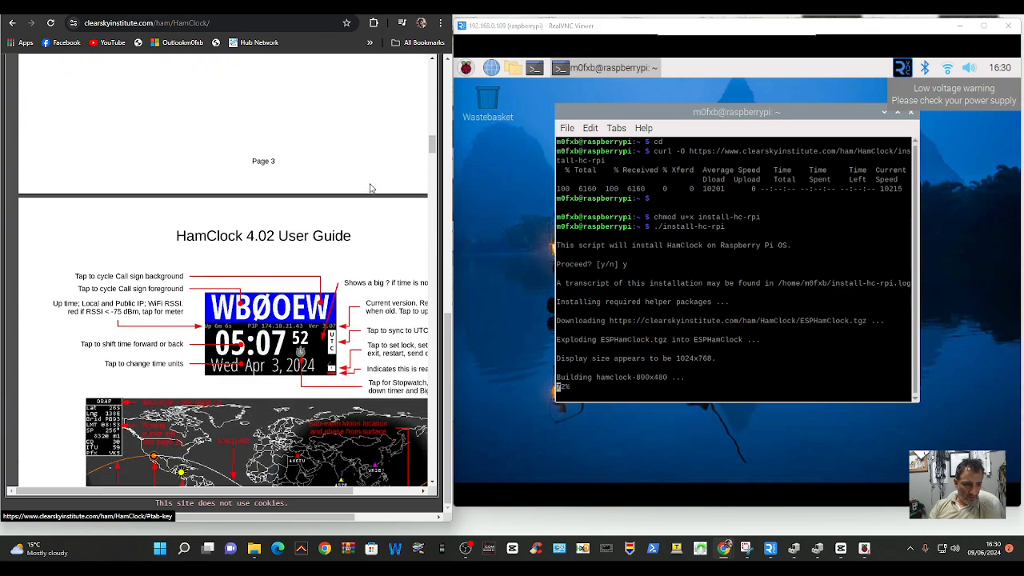
{"action": "scroll", "scroll_direction": "down", "scroll_amount": 3}
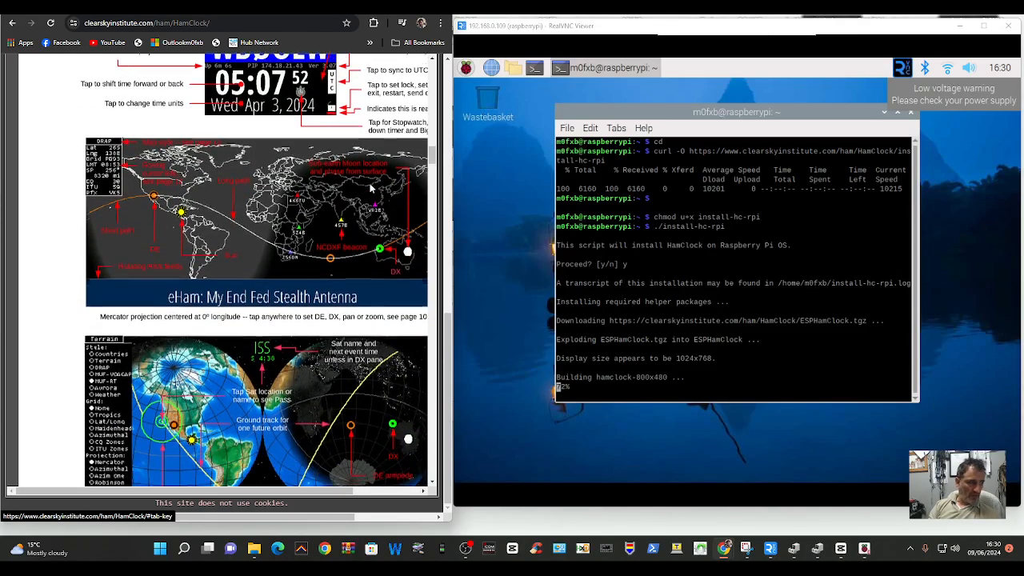
{"action": "scroll", "scroll_direction": "down", "scroll_amount": 3}
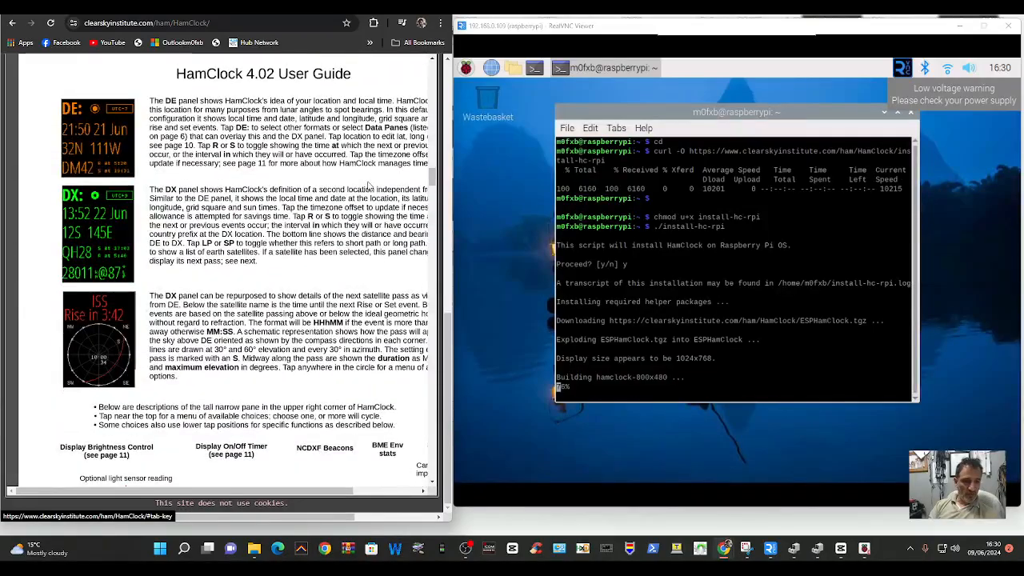
{"action": "scroll", "scroll_direction": "down", "scroll_amount": 3}
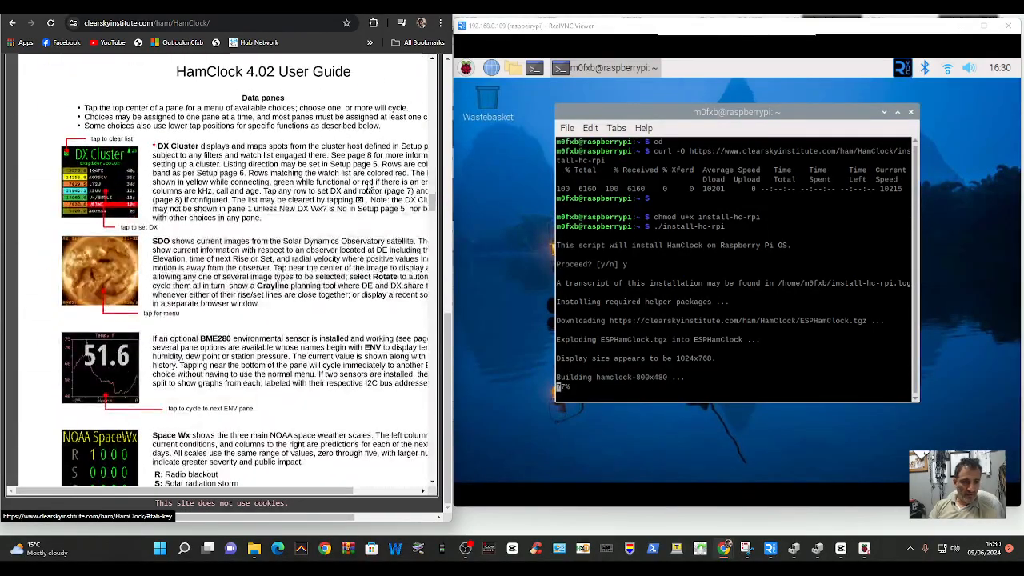
{"action": "scroll", "scroll_direction": "down", "scroll_amount": 3}
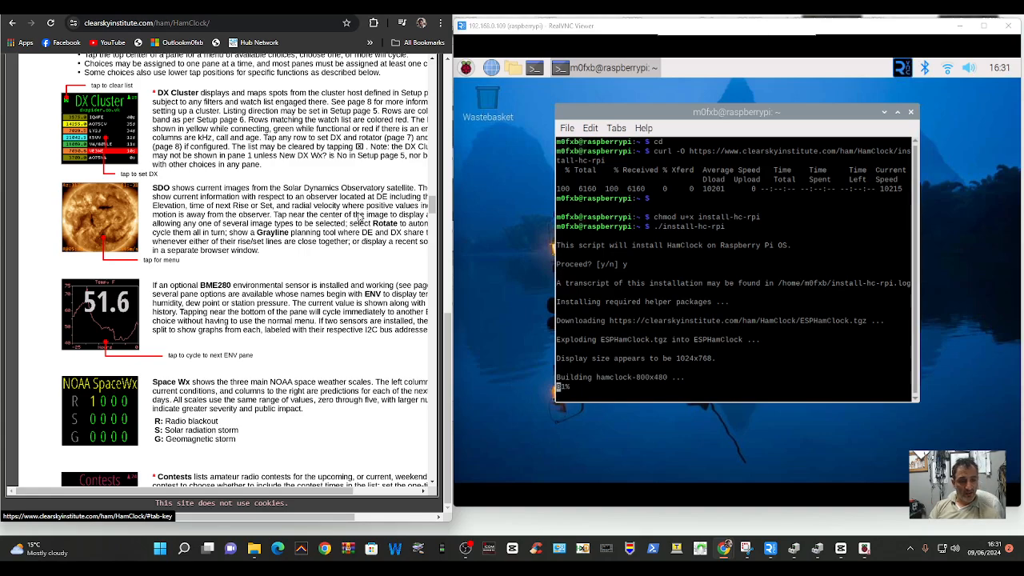
- Continue through the data pane pages down to Live Spots and VOACAP
{"action": "scroll", "scroll_direction": "down", "scroll_amount": 3}
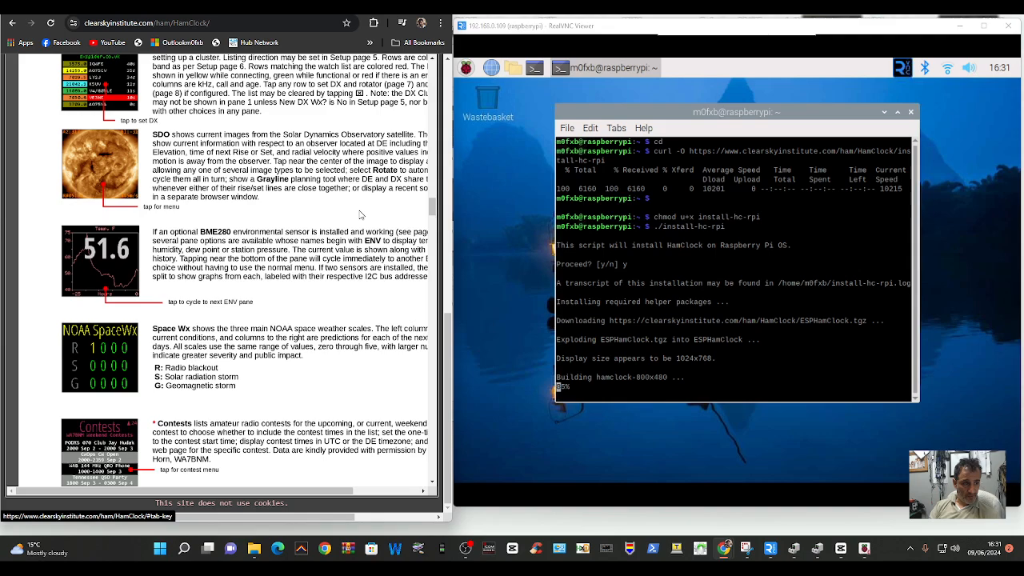
{"action": "scroll", "scroll_direction": "down", "scroll_amount": 3}
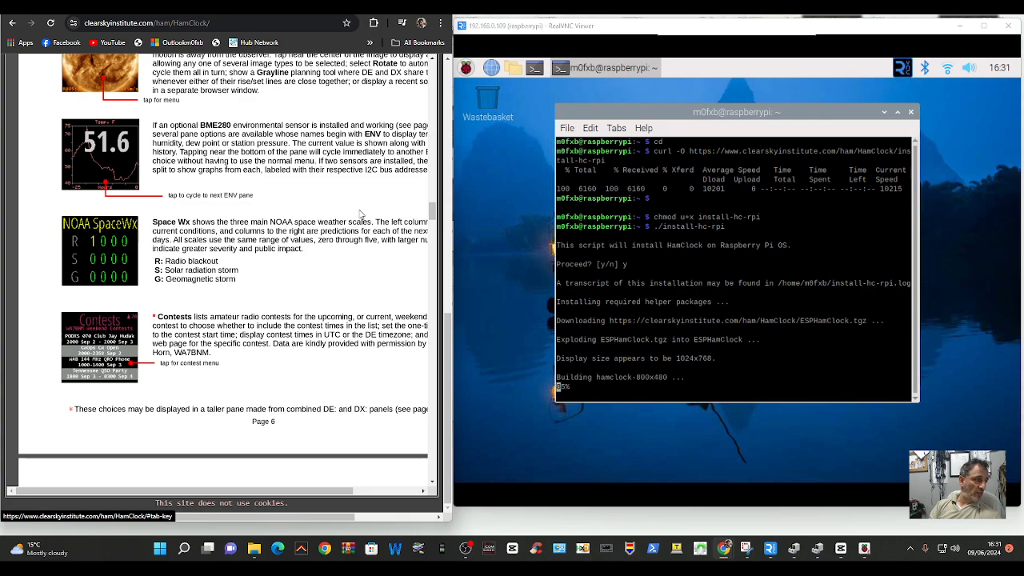
{"action": "scroll", "scroll_direction": "down", "scroll_amount": 3}
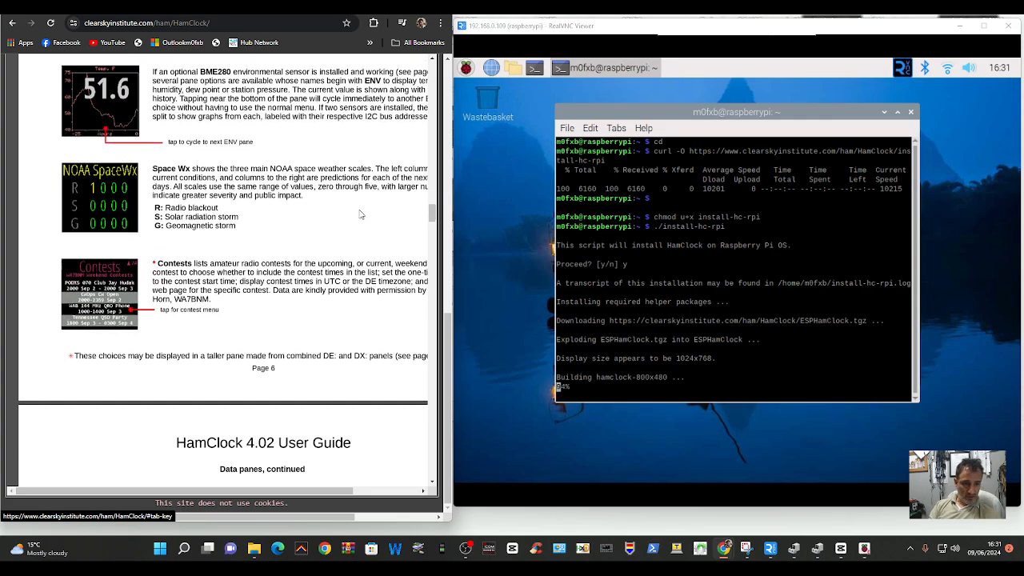
{"action": "scroll", "scroll_direction": "down", "scroll_amount": 3}
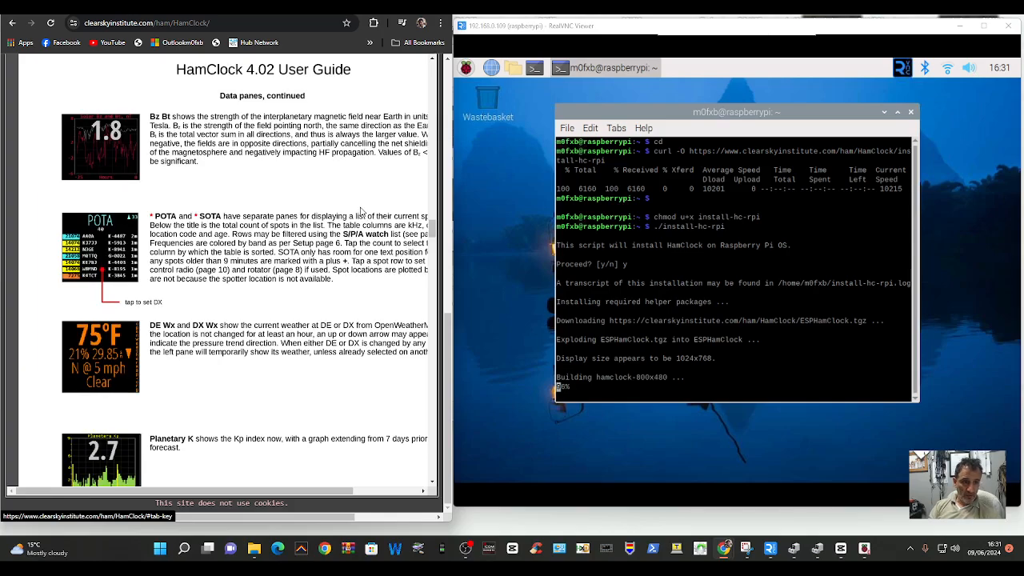
{"action": "scroll", "scroll_direction": "down", "scroll_amount": 3}
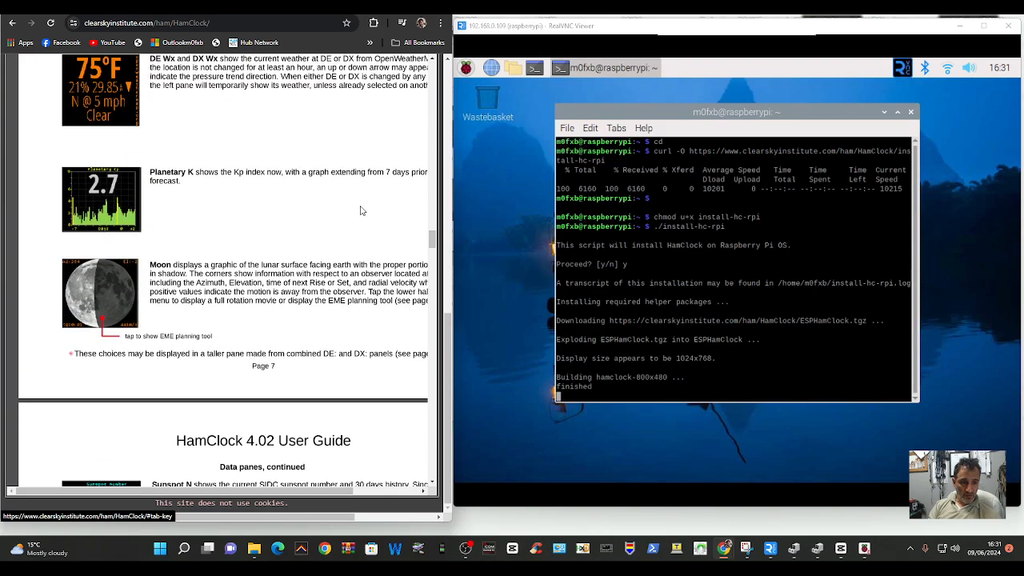
{"action": "scroll", "scroll_direction": "down", "scroll_amount": 3}
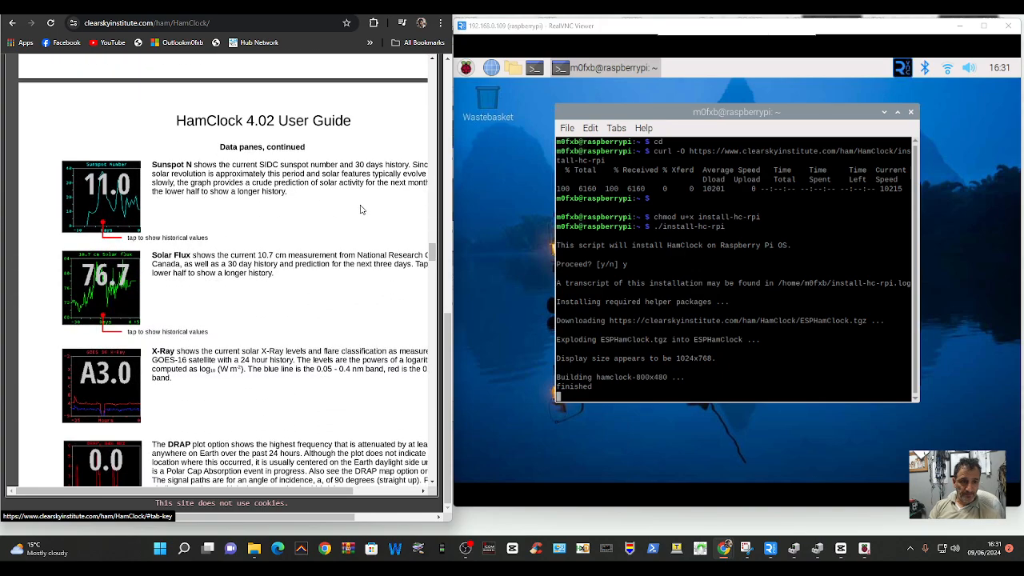
{"action": "scroll", "scroll_direction": "down", "scroll_amount": 3}
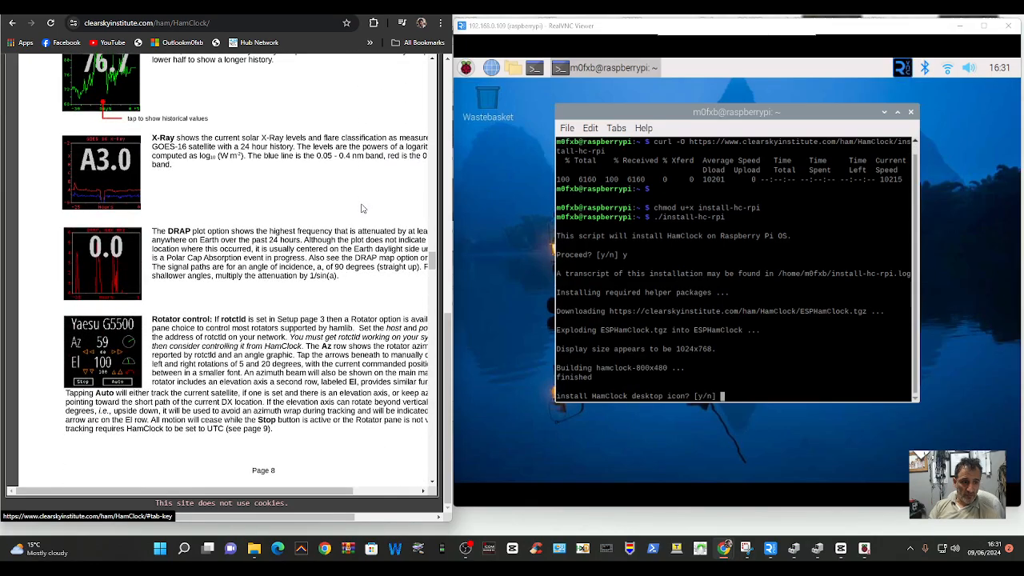
{"action": "scroll", "scroll_direction": "down", "scroll_amount": 3}
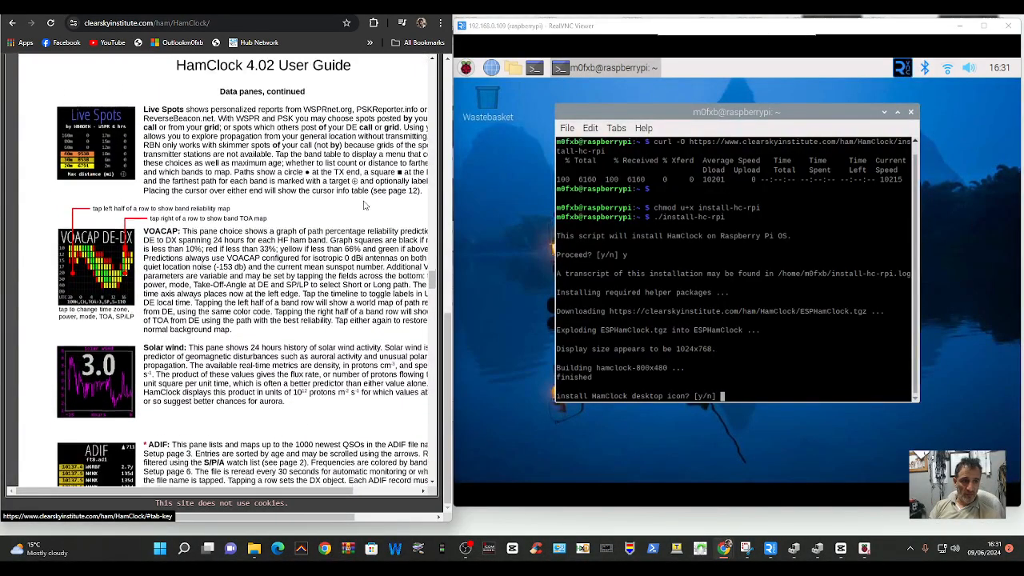
{"action": "scroll", "scroll_direction": "down", "scroll_amount": 3}
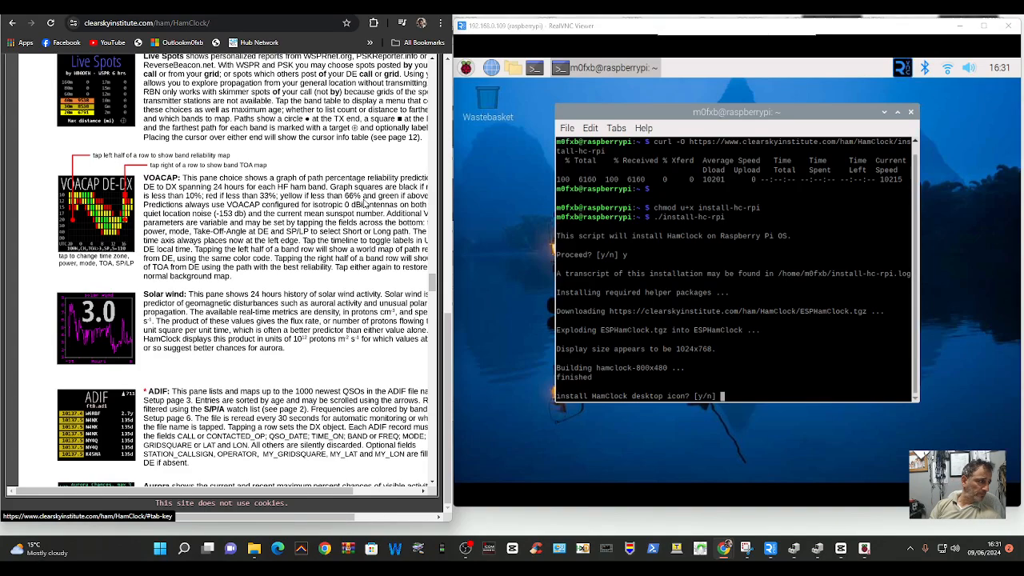
{"action": "mouse_move", "coordinate": [648, 142]}
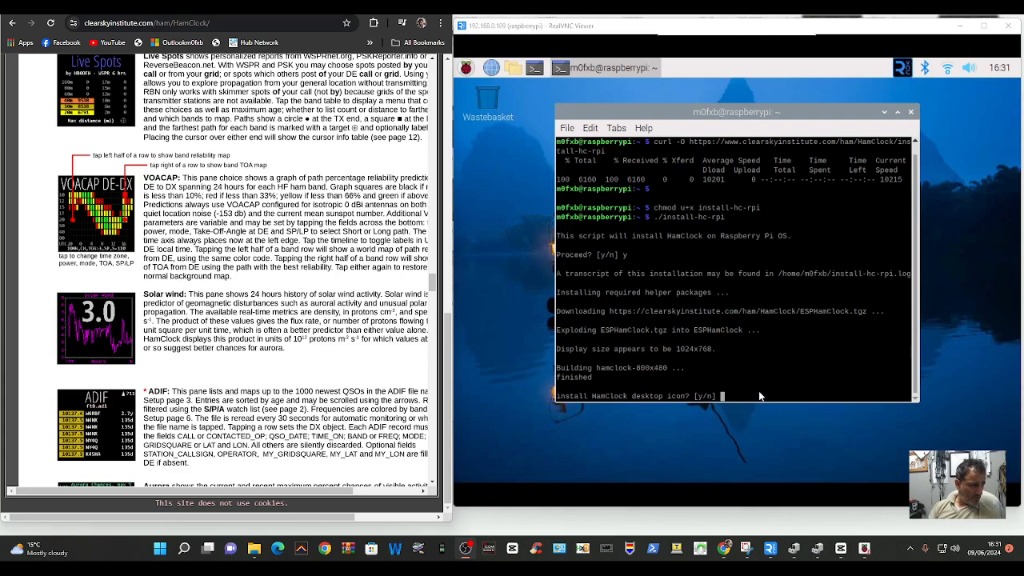
- Answer y to the installer's desktop icon, user guide and auto-start at boot prompts
{"action": "type", "text": "y"}
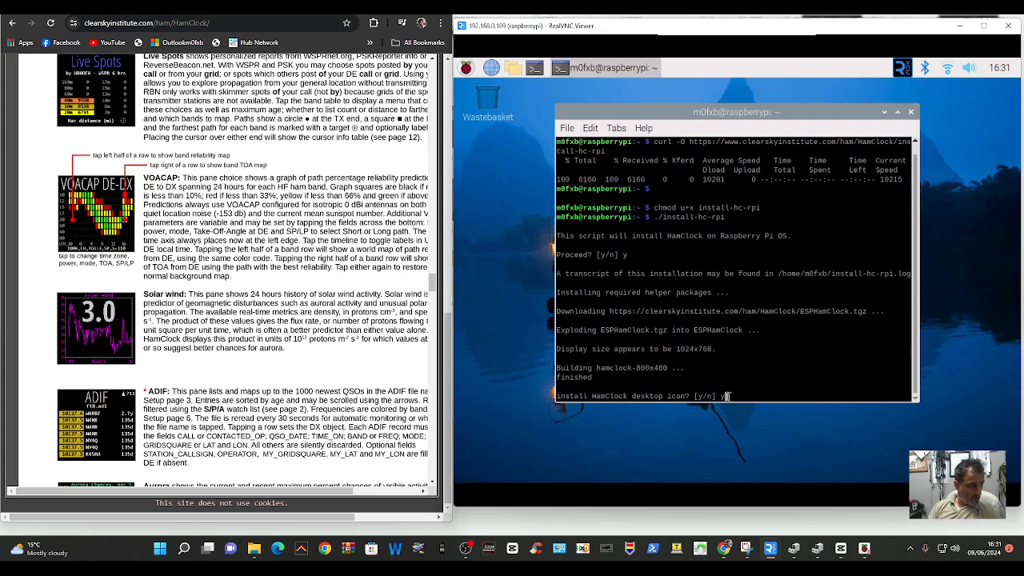
{"action": "type", "text": "y"}
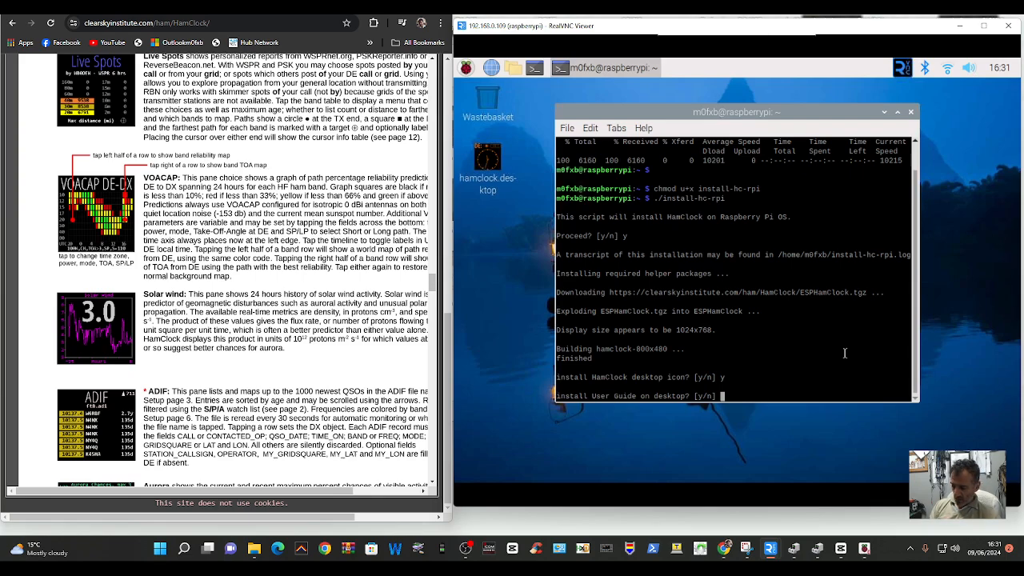
{"action": "type", "text": "y"}
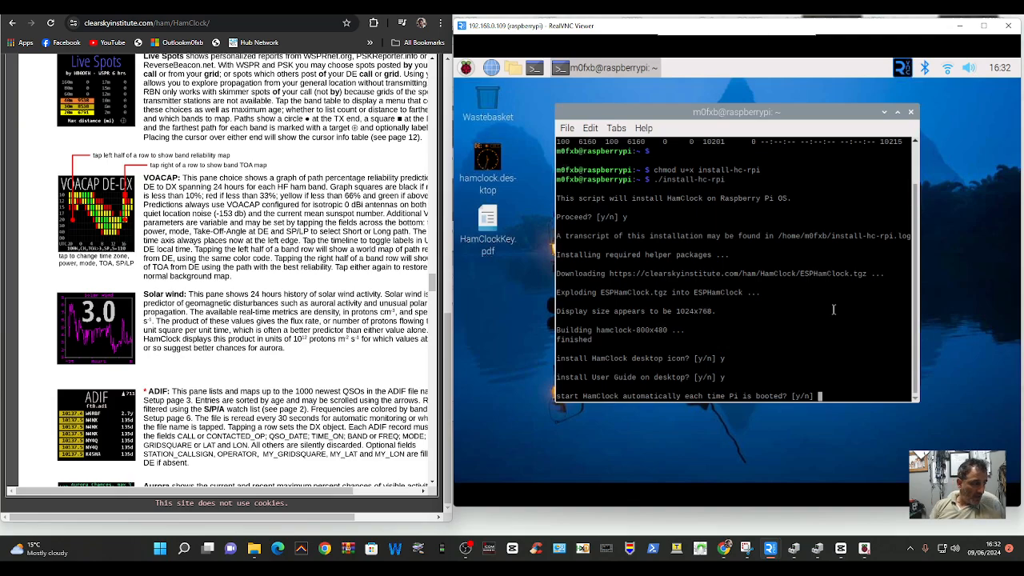
{"action": "type", "text": "y"}
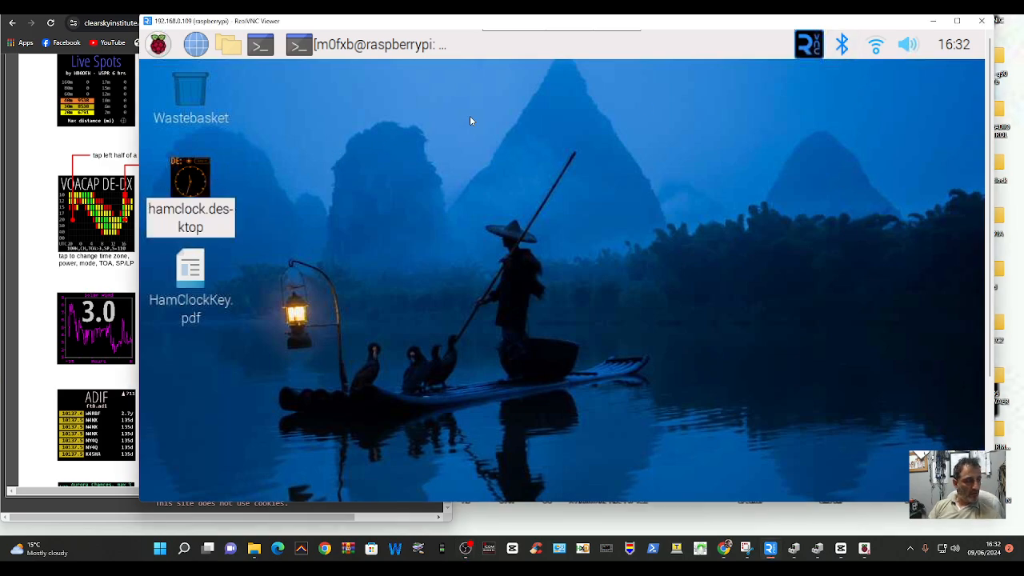
{"action": "mouse_move", "coordinate": [308, 168]}
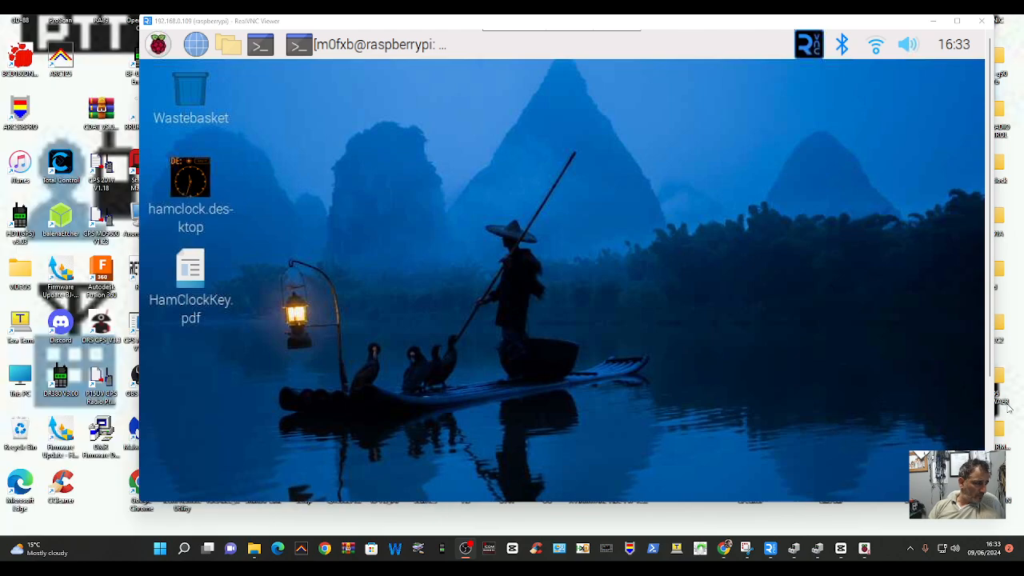
{"action": "mouse_move", "coordinate": [187, 183]}
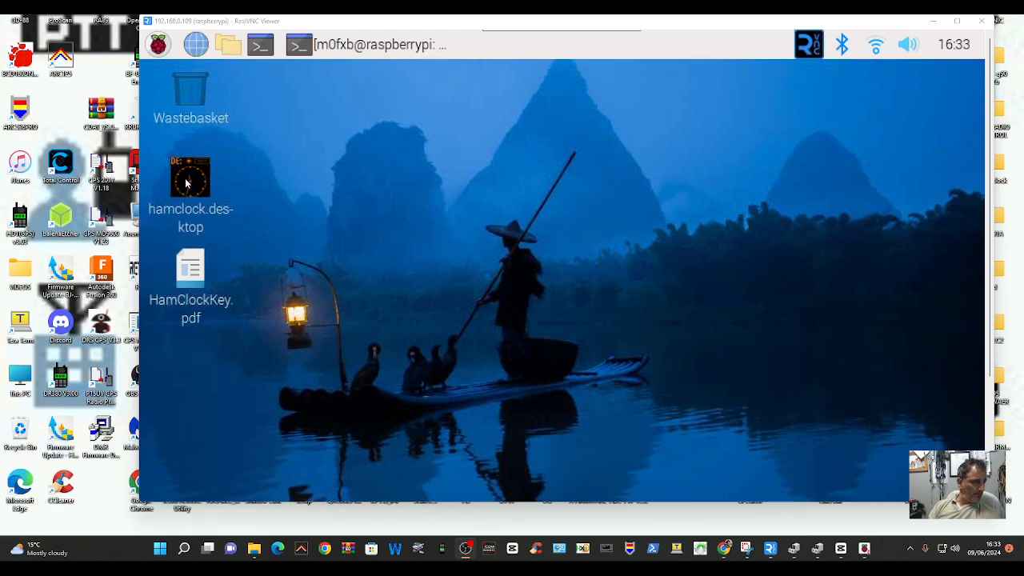
- Launch hamclock.desktop from the Pi desktop and choose Execute in the dialog
{"action": "double_click", "coordinate": [191, 176]}
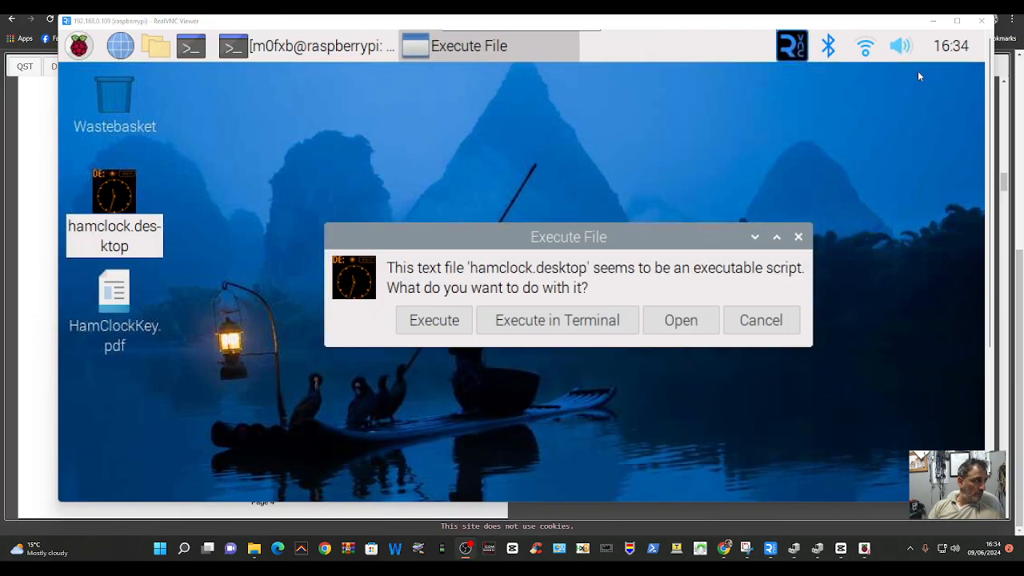
{"action": "left_click", "coordinate": [434, 321]}
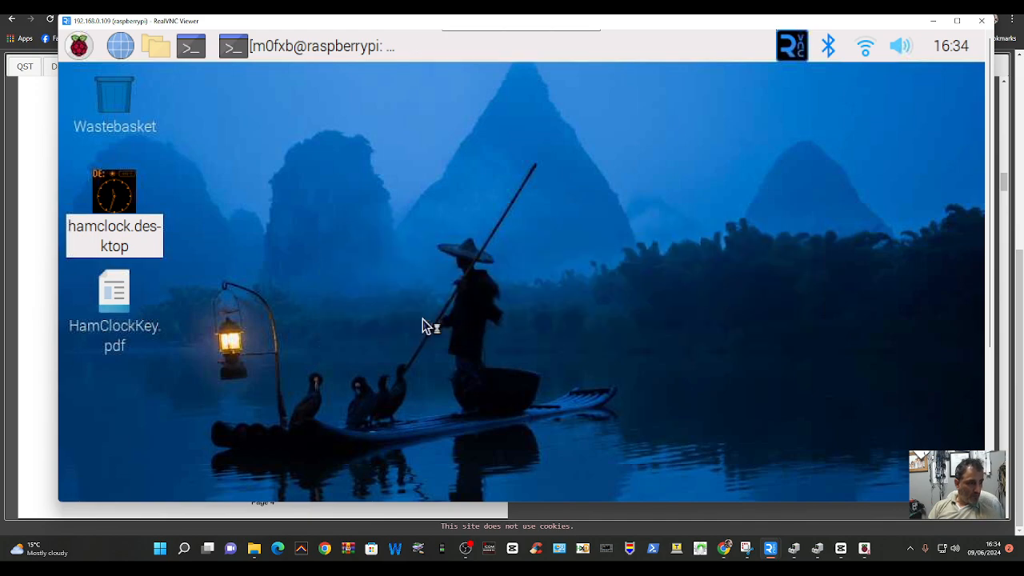
{"action": "mouse_move", "coordinate": [465, 549]}
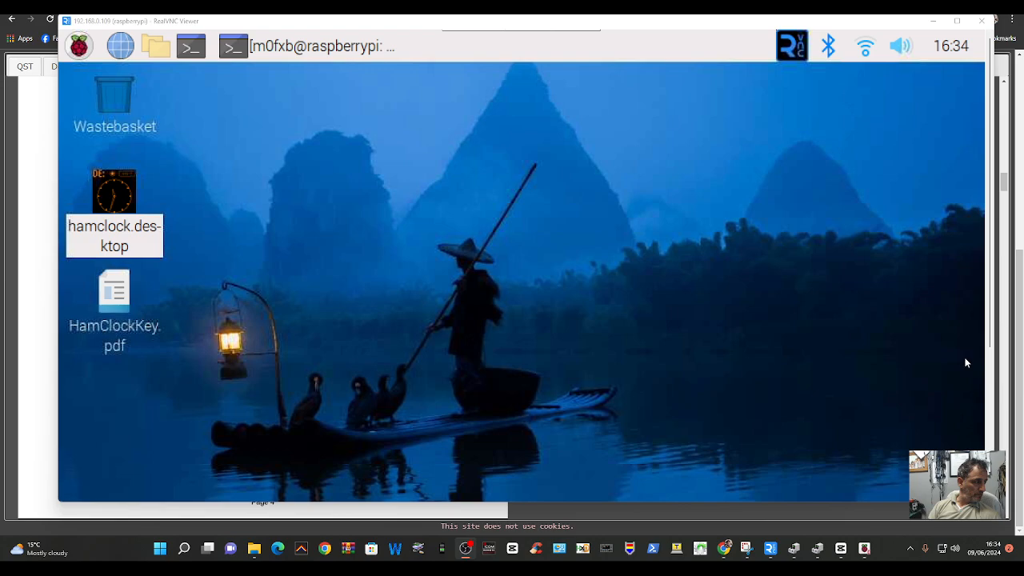
- Relaunch HamClock, complete the grid as io81mi and set WiFi? to Yes to reveal SSID fields
{"action": "double_click", "coordinate": [114, 190]}
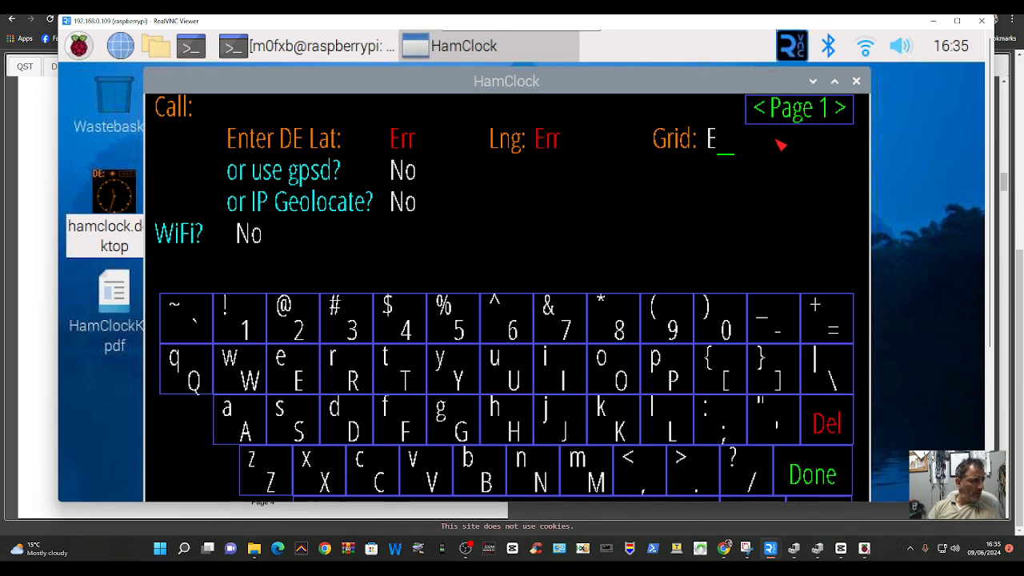
{"action": "left_click", "coordinate": [826, 422]}
{"action": "type", "text": "io"}
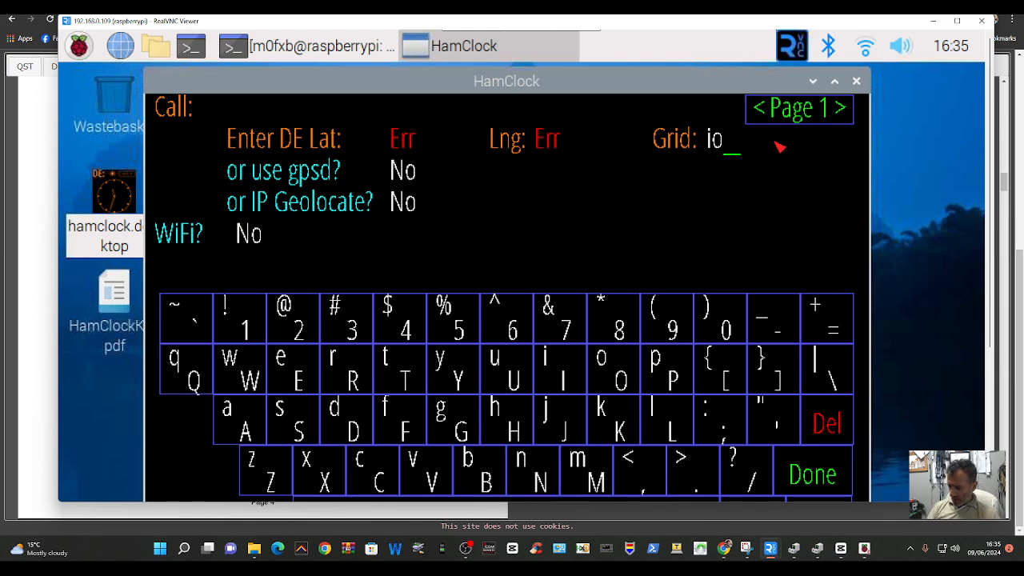
{"action": "left_click", "coordinate": [617, 330]}
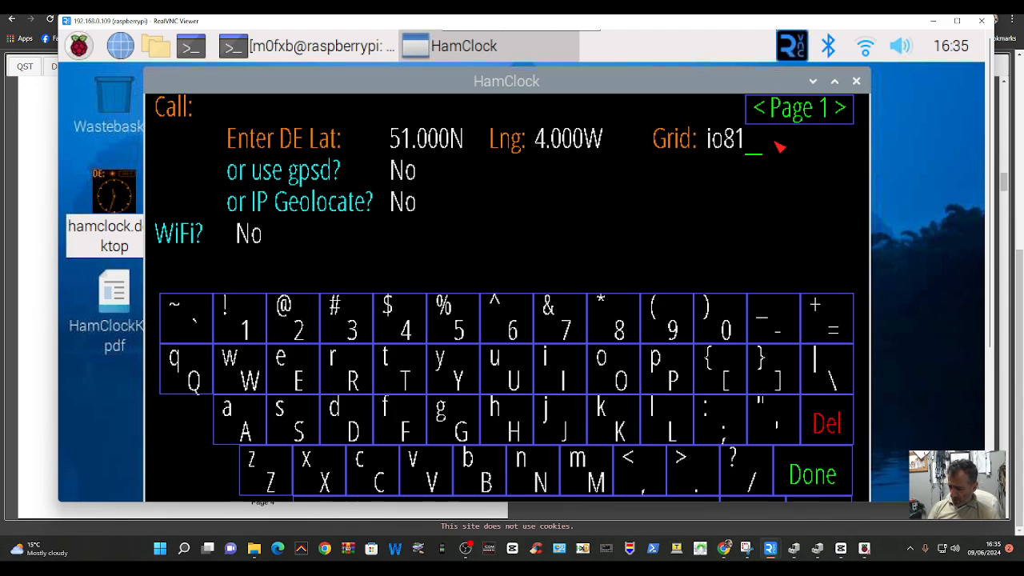
{"action": "type", "text": "mi"}
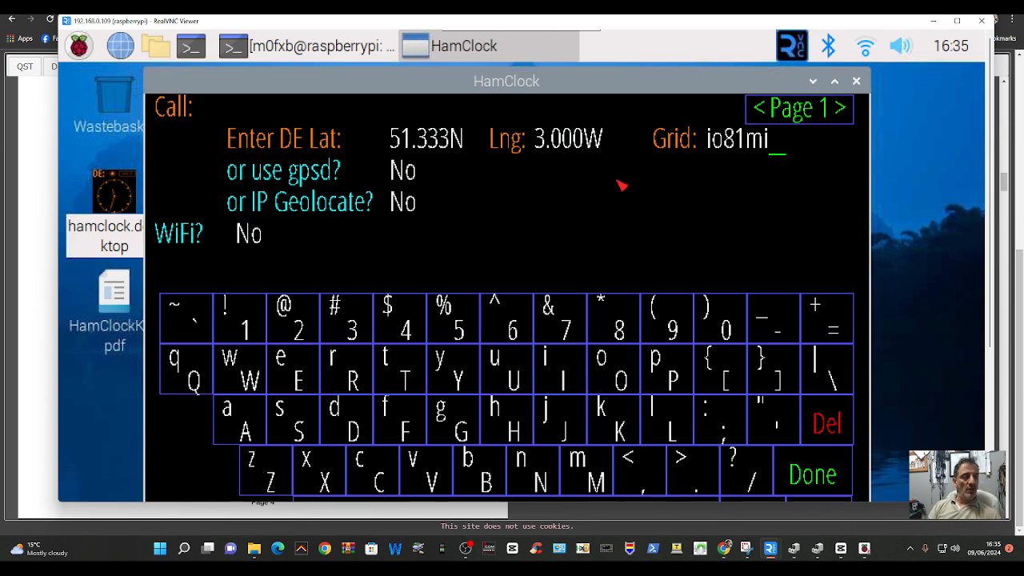
{"action": "mouse_move", "coordinate": [253, 243]}
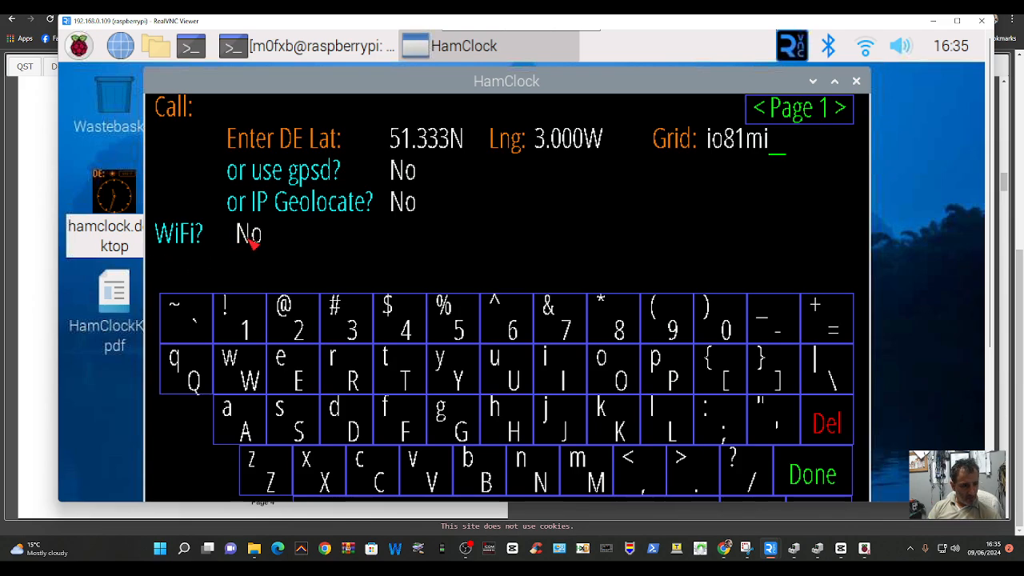
{"action": "left_click", "coordinate": [248, 234]}
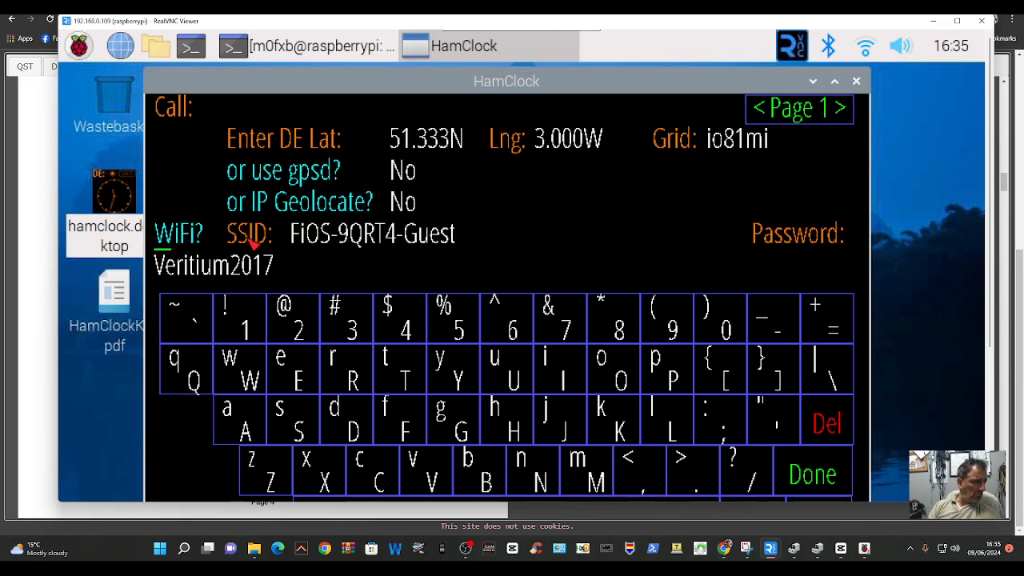
{"action": "mouse_move", "coordinate": [477, 239]}
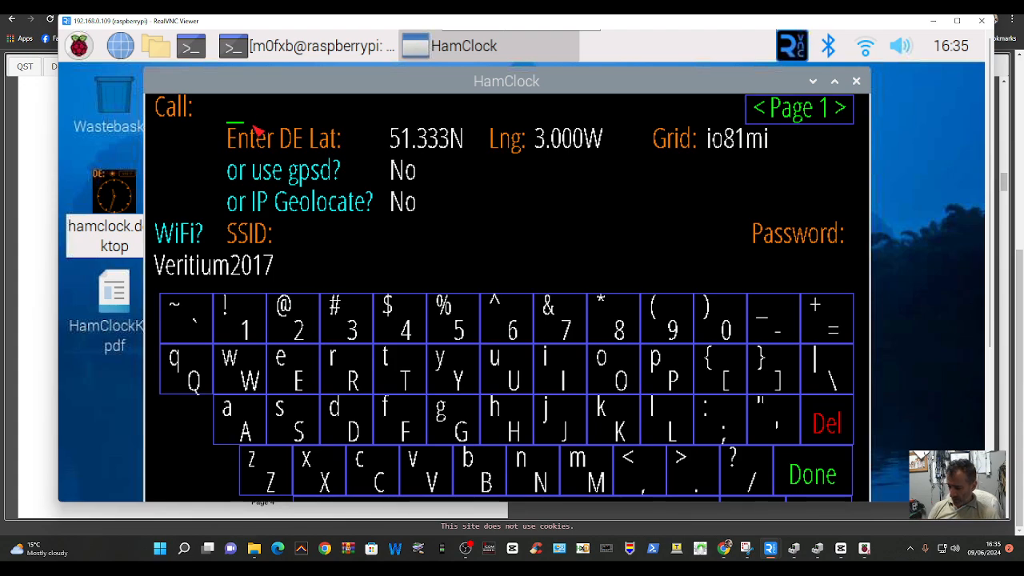
- Enter the callsign m0fxb in the Call field
{"action": "type", "text": "m0"}
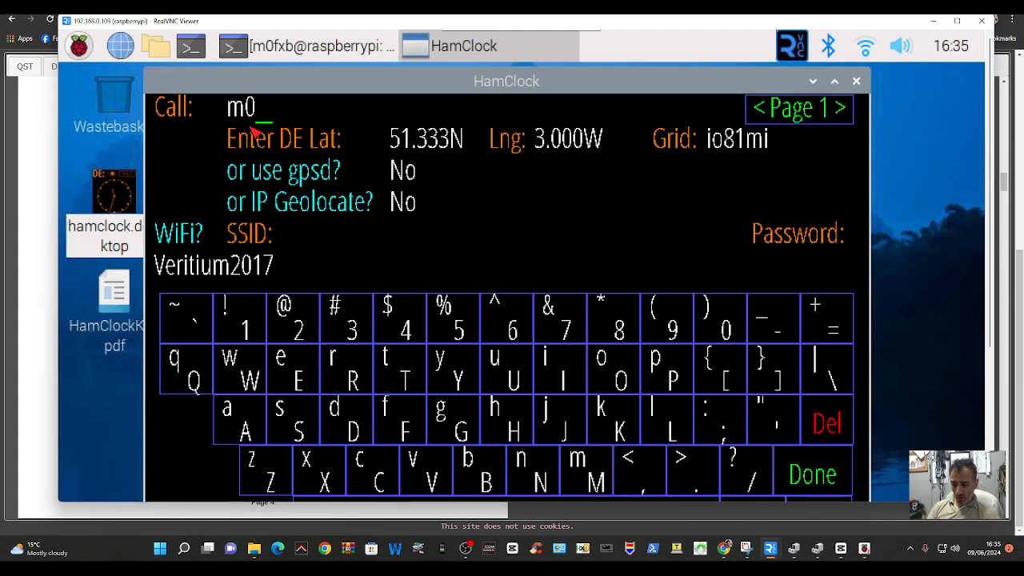
{"action": "key", "text": "BackSpace"}
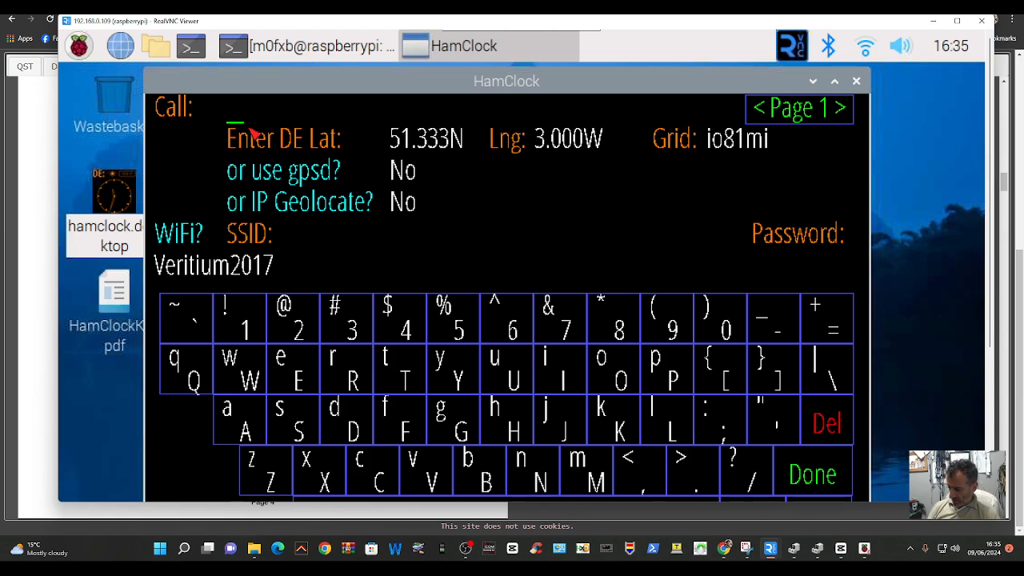
{"action": "type", "text": "m0"}
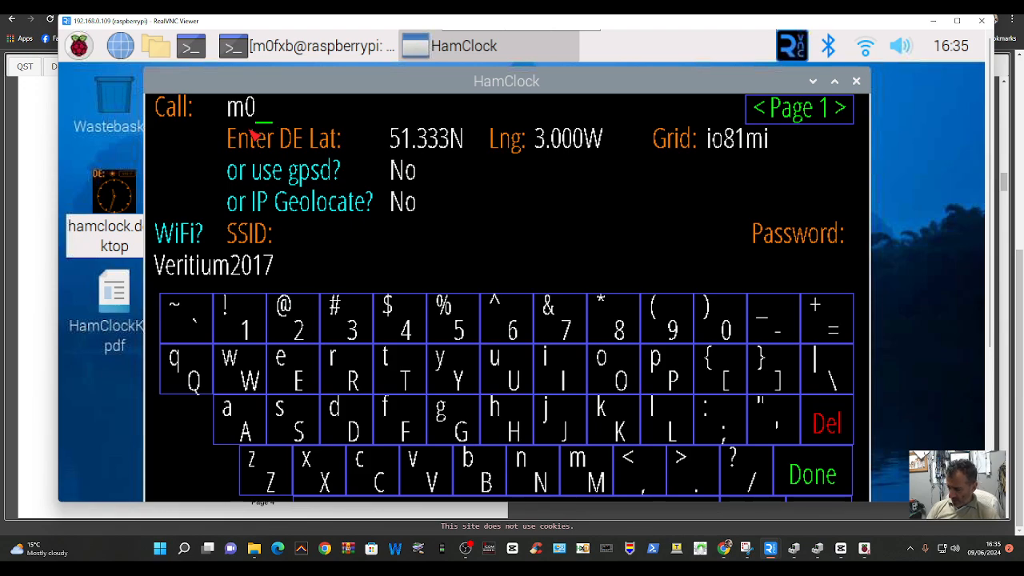
{"action": "type", "text": "fxb"}
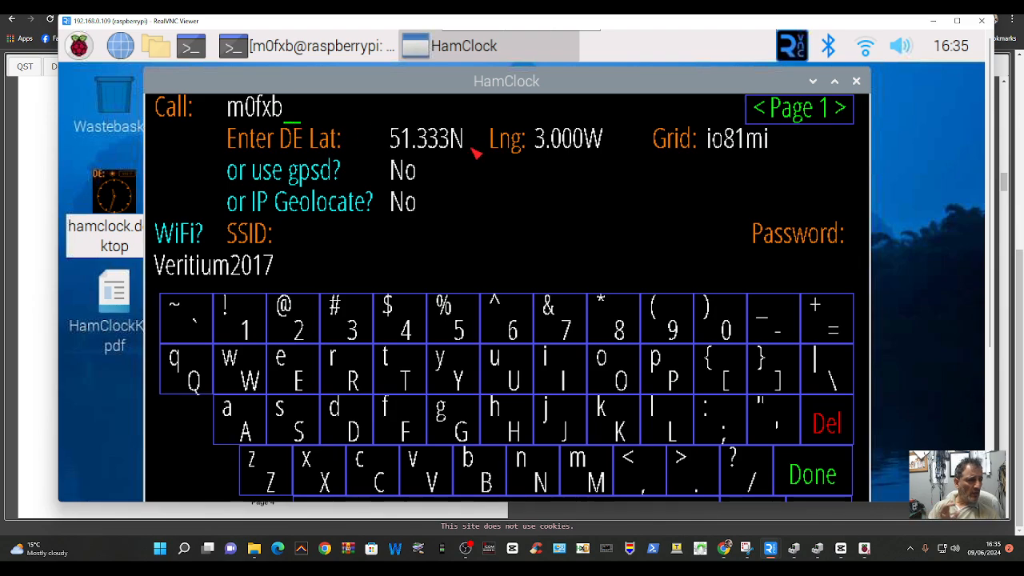
{"action": "mouse_move", "coordinate": [383, 183]}
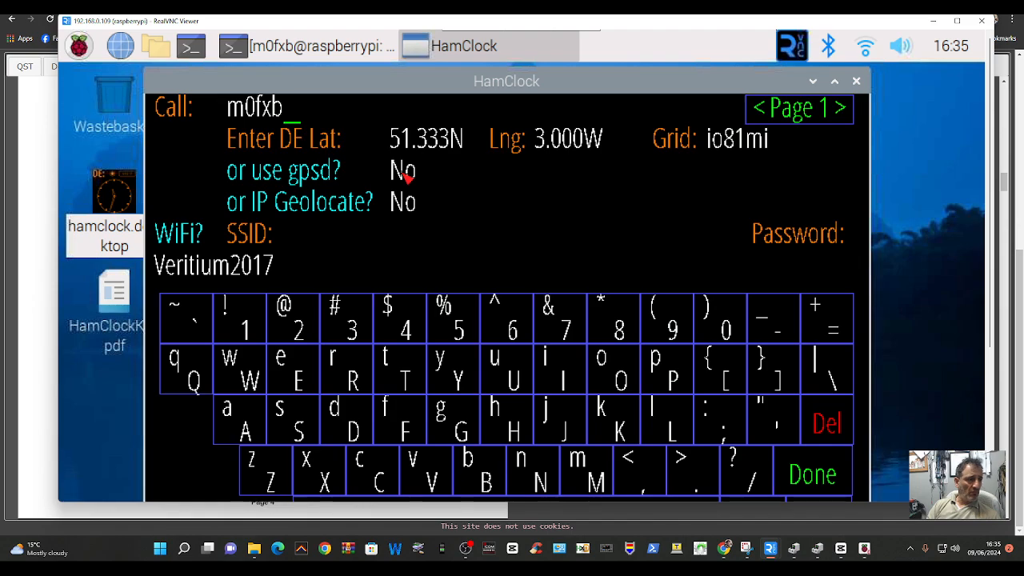
- Set the location source to gpsd Yes with IP Geolocate off
{"action": "left_click", "coordinate": [403, 169]}
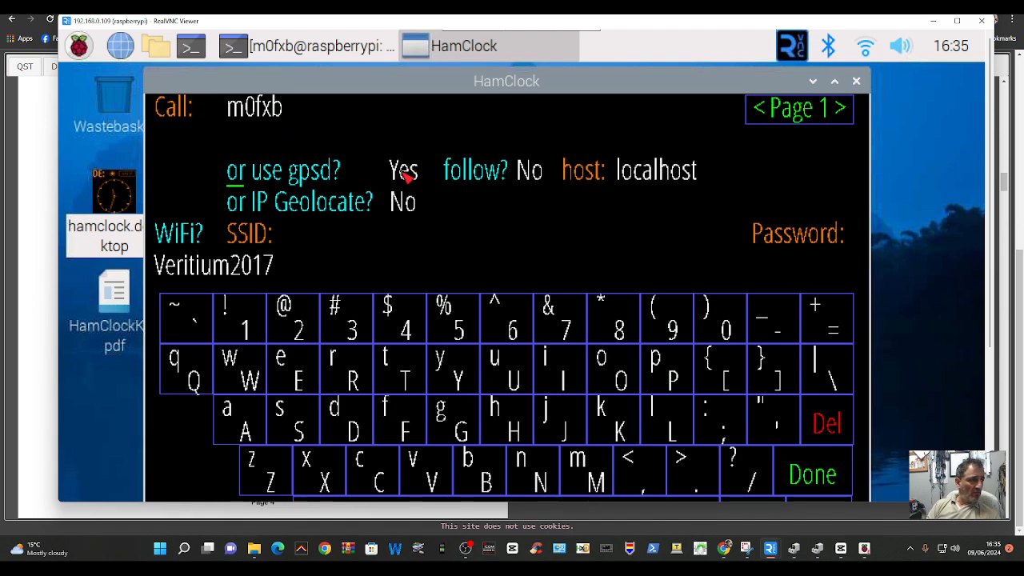
{"action": "left_click", "coordinate": [403, 202]}
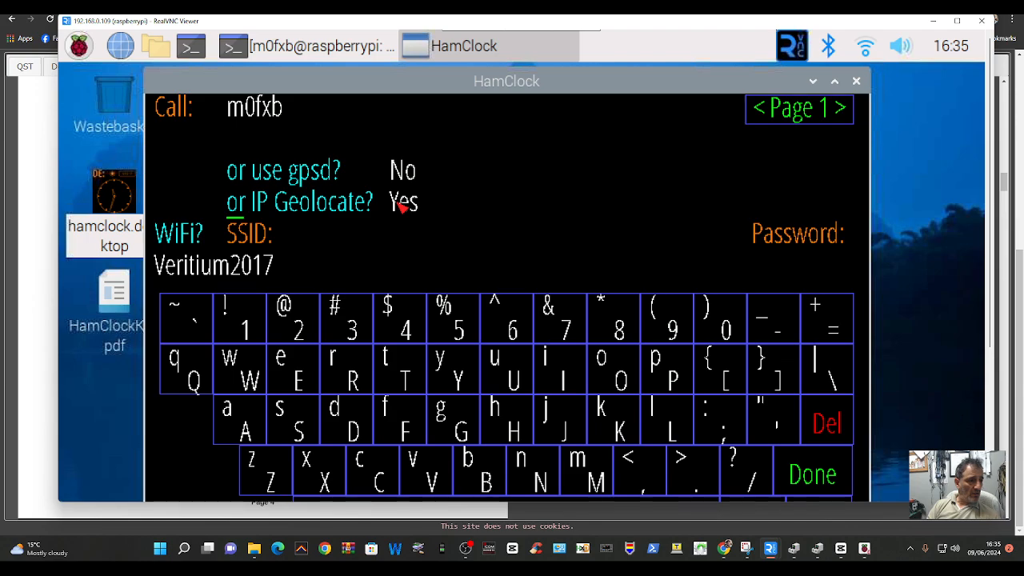
{"action": "mouse_move", "coordinate": [413, 211]}
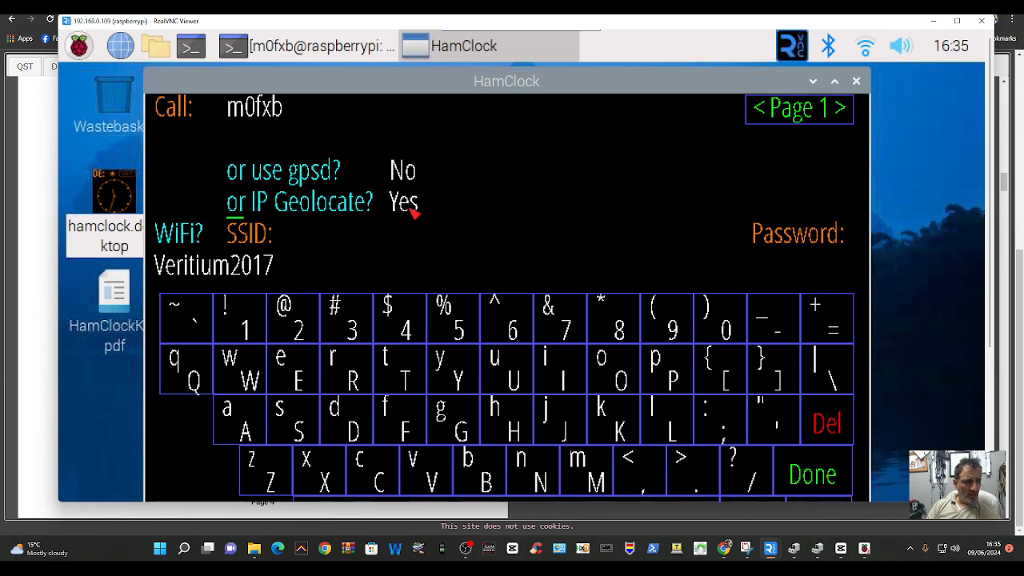
{"action": "mouse_move", "coordinate": [410, 176]}
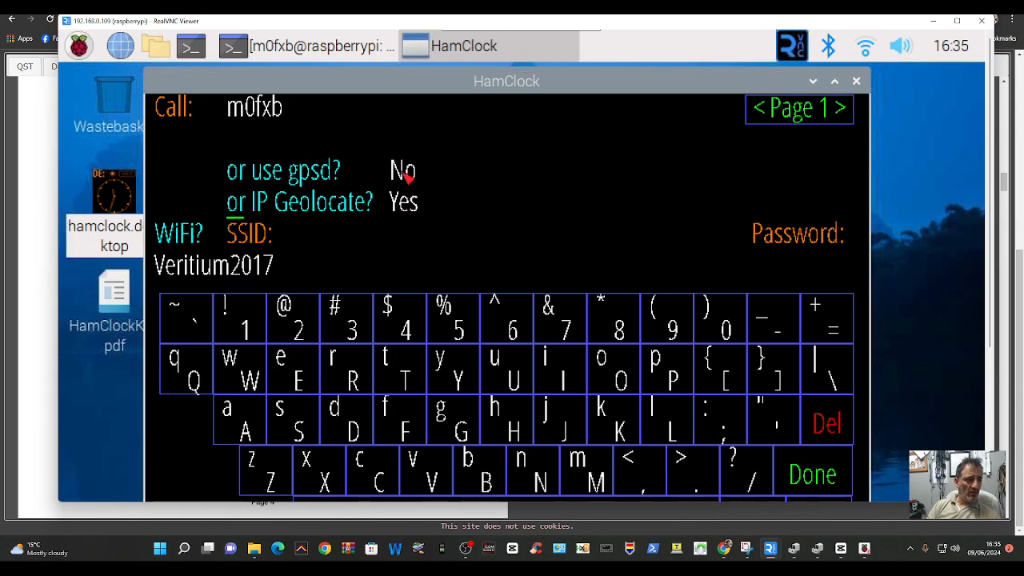
{"action": "left_click", "coordinate": [403, 170]}
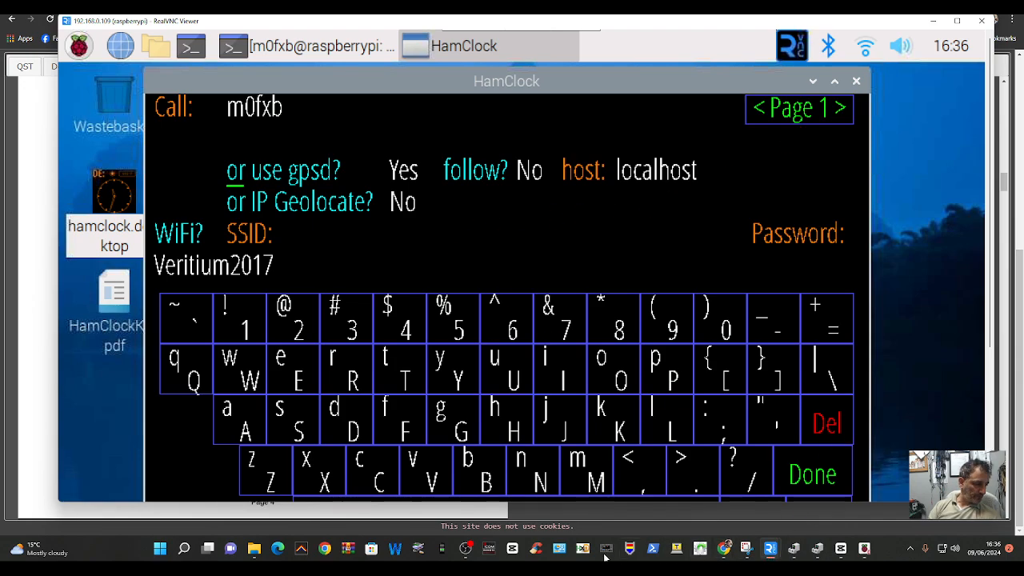
{"action": "mouse_move", "coordinate": [928, 362]}
{"action": "type", "text": "MER"}
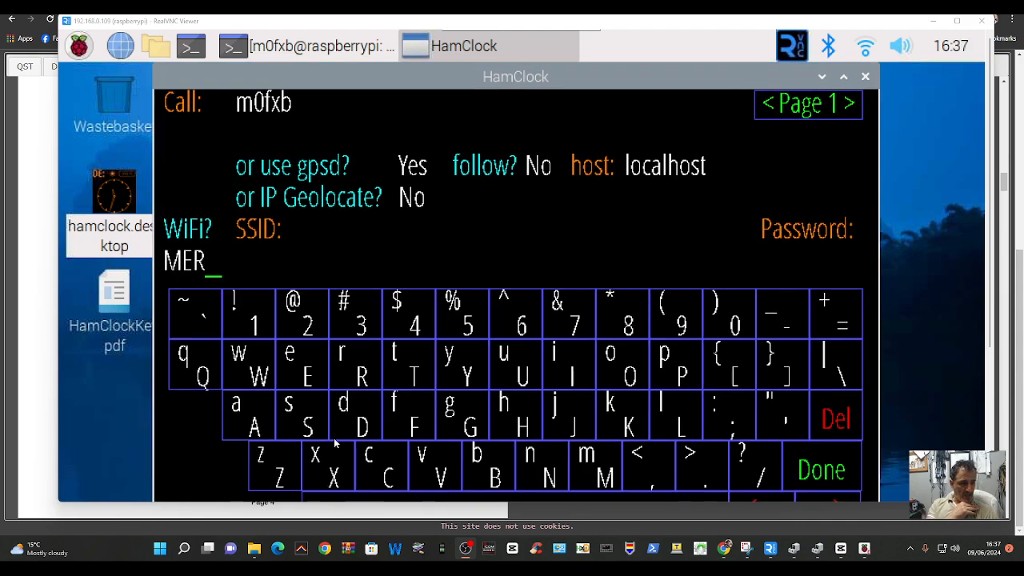
{"action": "mouse_move", "coordinate": [265, 433]}
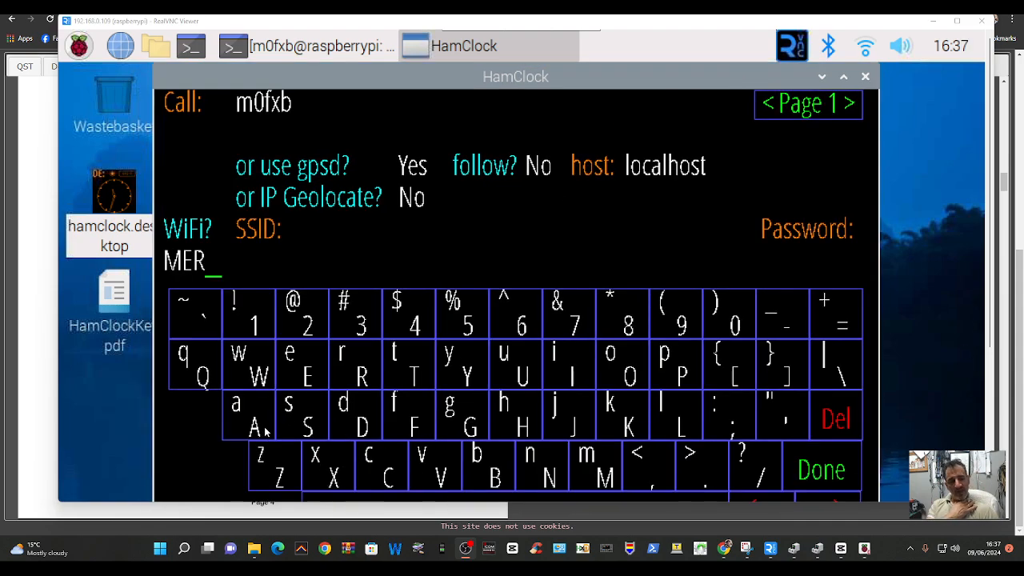
{"action": "mouse_move", "coordinate": [279, 478]}
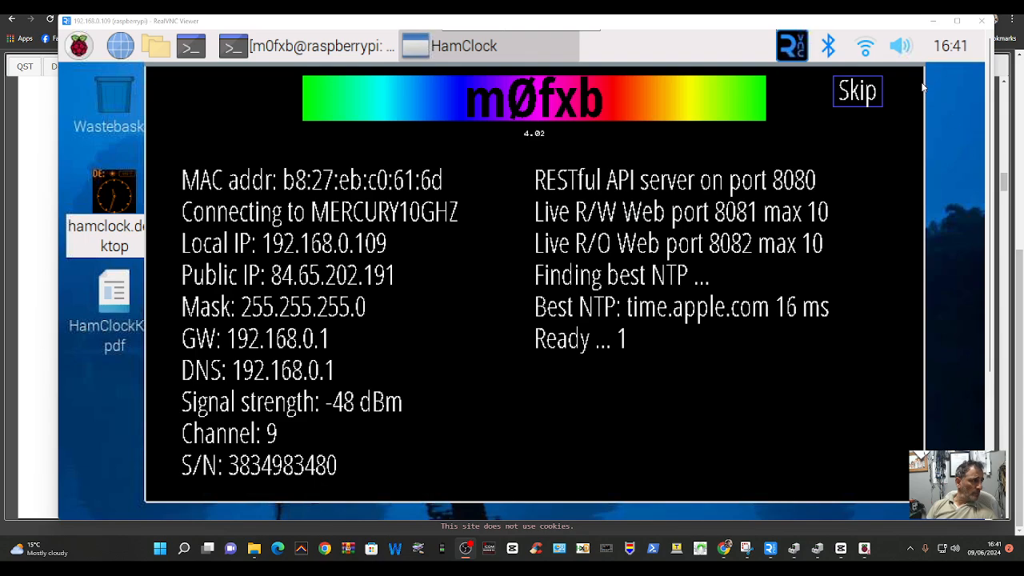
{"action": "left_click", "coordinate": [858, 89]}
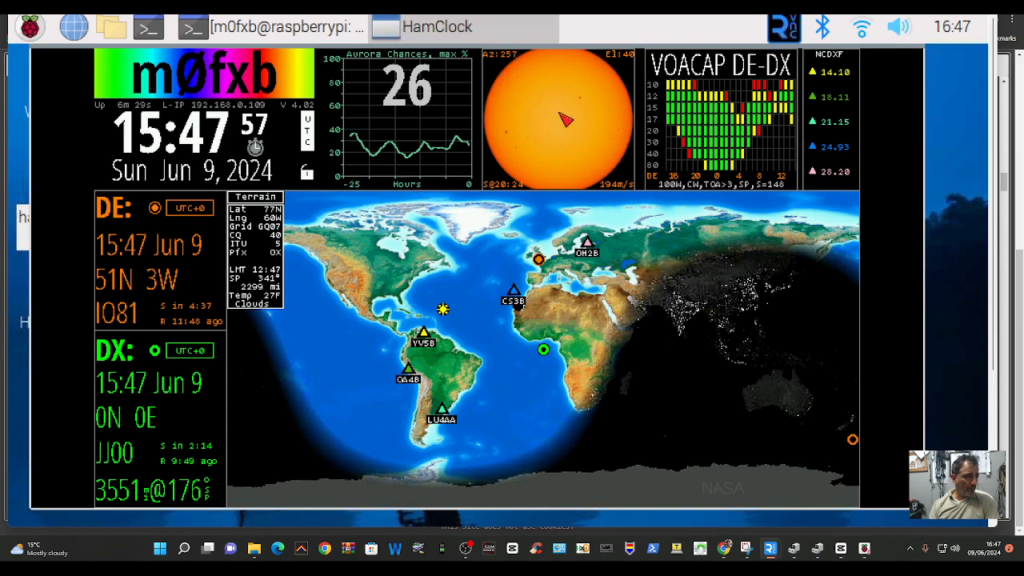
- Open the data-pane choice menu for the VOACAP DE-DX pane beside the solar image
{"action": "left_click", "coordinate": [561, 120]}
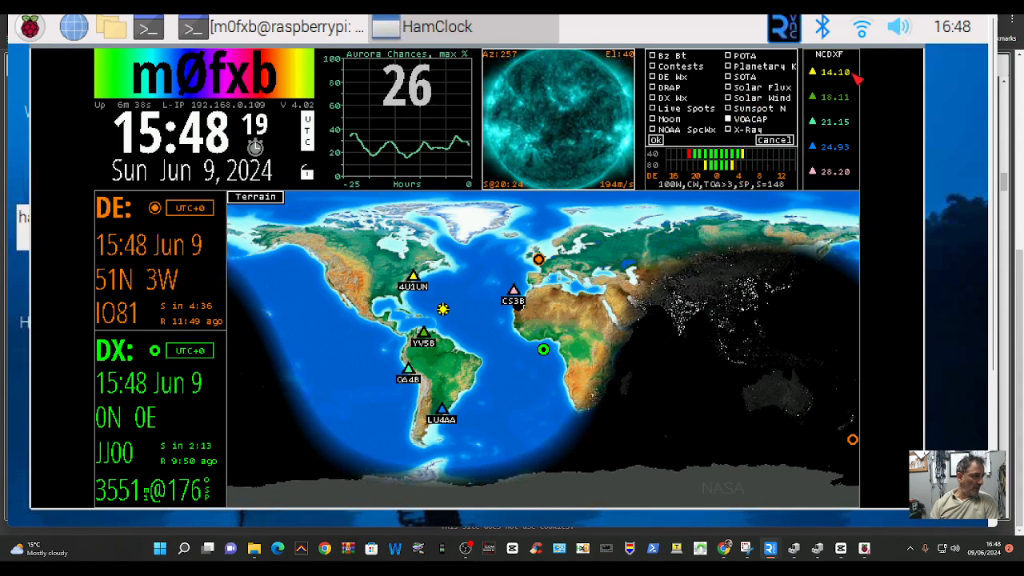
{"action": "mouse_move", "coordinate": [164, 120]}
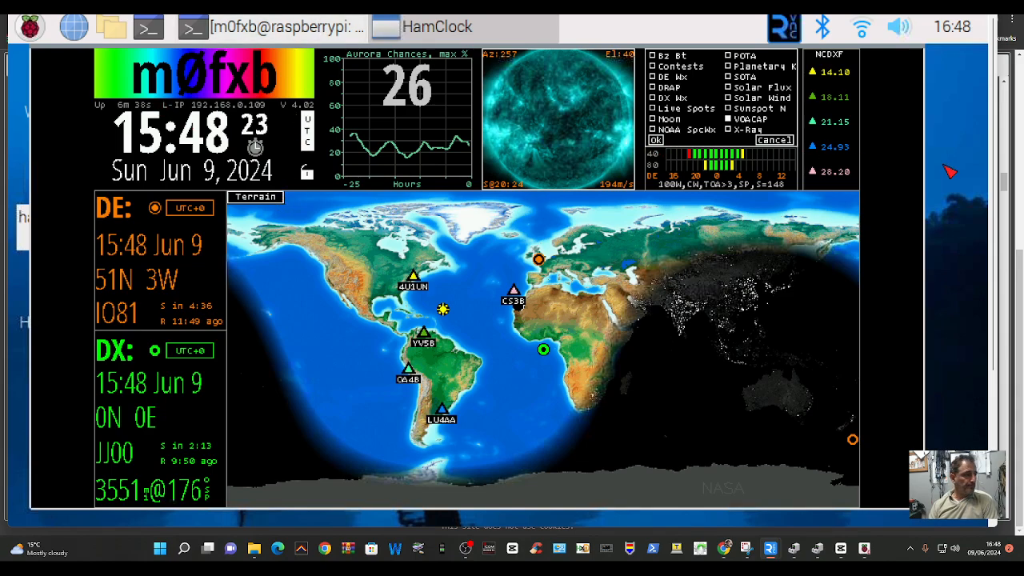
{"action": "mouse_move", "coordinate": [73, 94]}
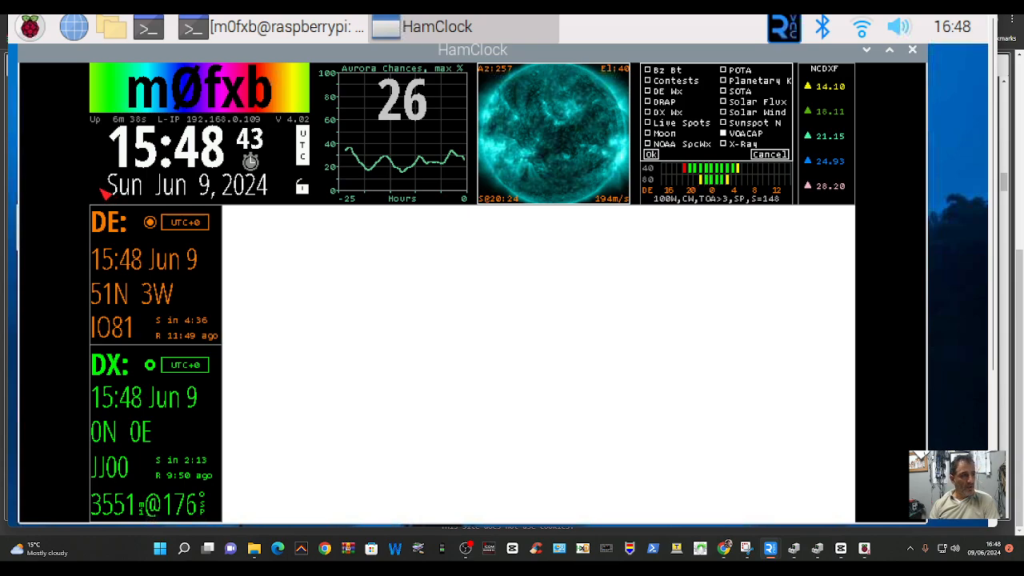
{"action": "mouse_move", "coordinate": [432, 332]}
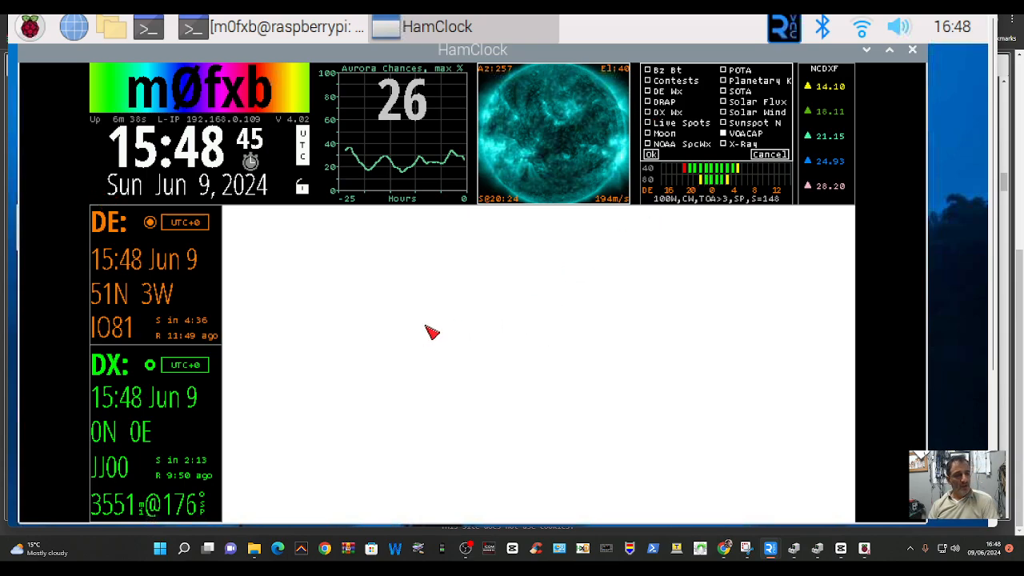
{"action": "mouse_move", "coordinate": [168, 291]}
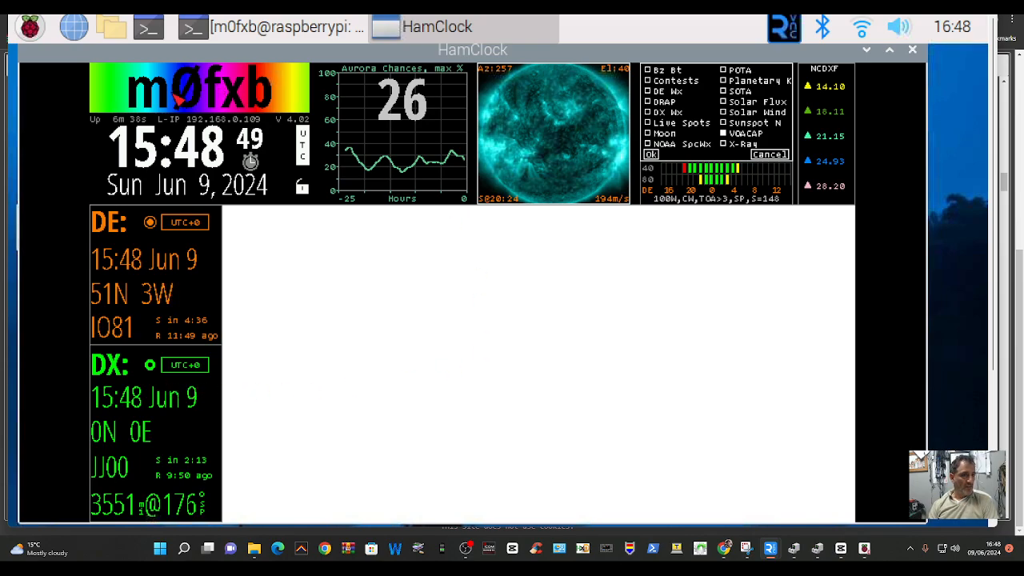
{"action": "mouse_move", "coordinate": [527, 426]}
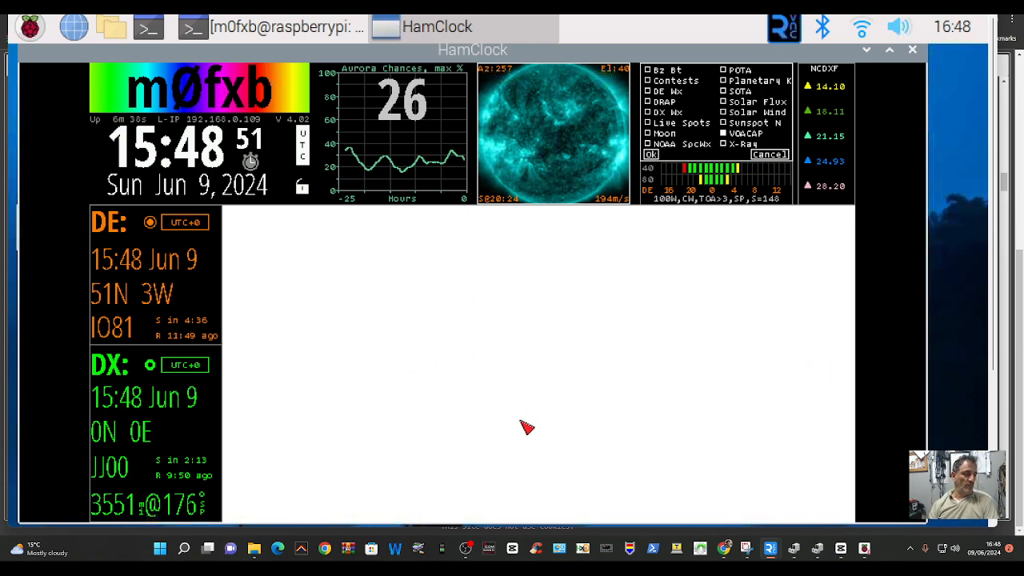